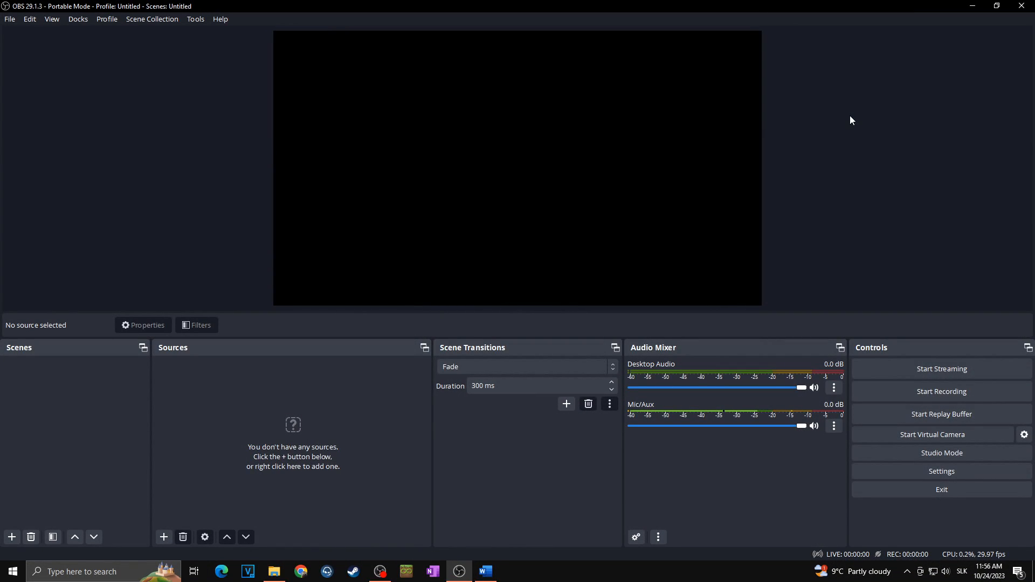
{"action": "mouse_move", "coordinate": [940, 471]}
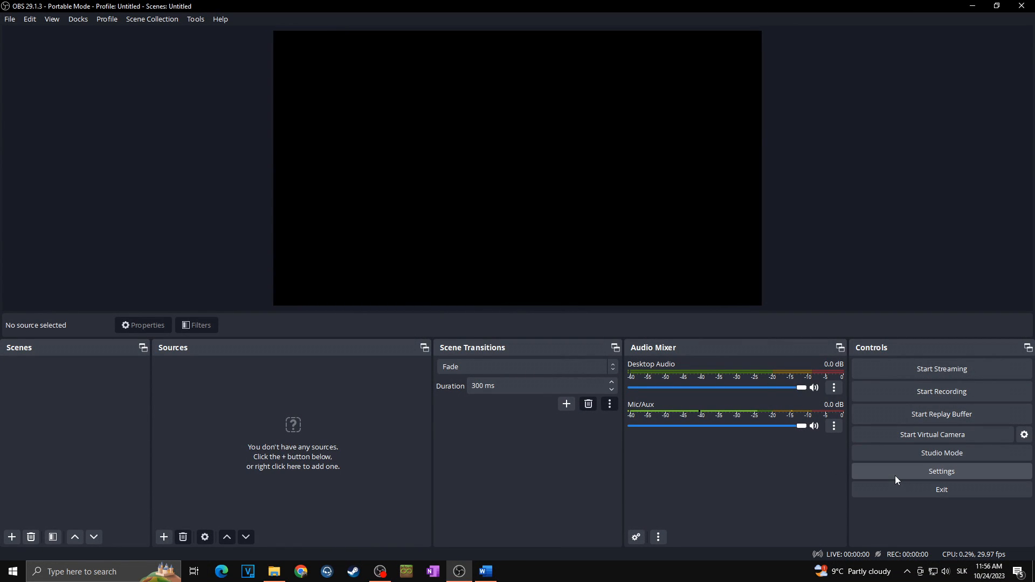
Open the OBS Settings window on the Stream page showing the Twitch service.
{"action": "left_click", "coordinate": [941, 471]}
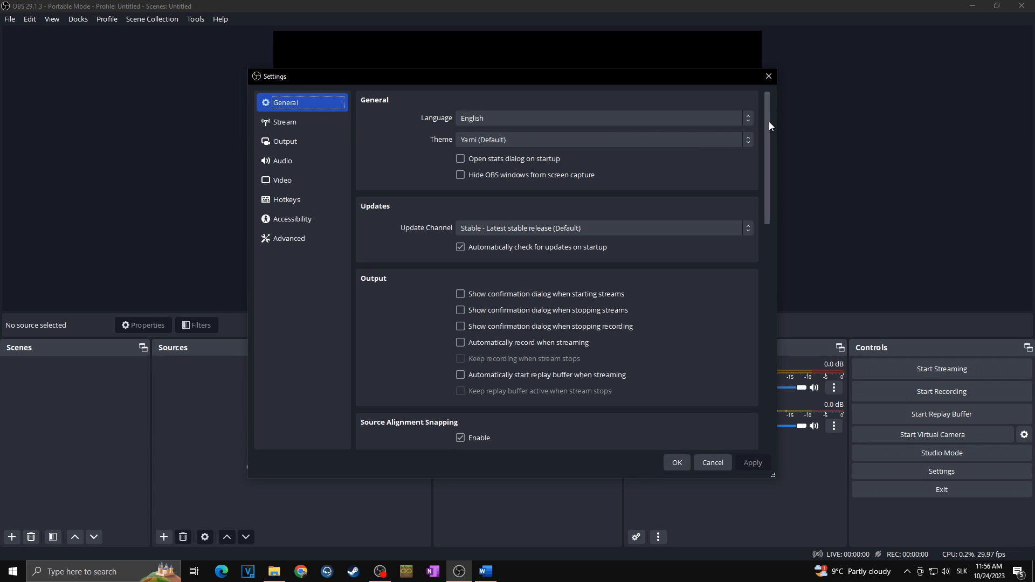
{"action": "mouse_move", "coordinate": [370, 135]}
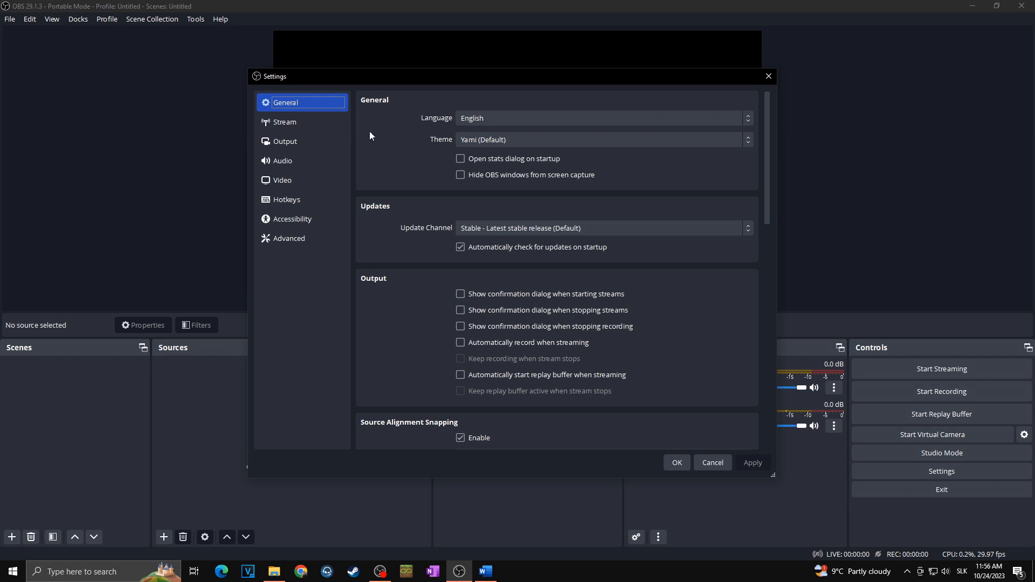
{"action": "left_click", "coordinate": [285, 121]}
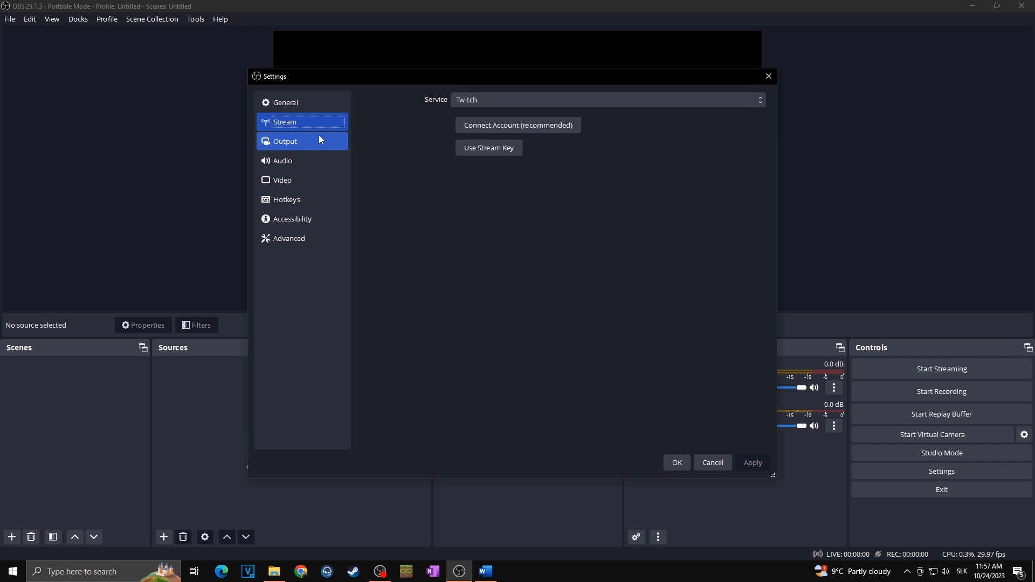
{"action": "mouse_move", "coordinate": [319, 144]}
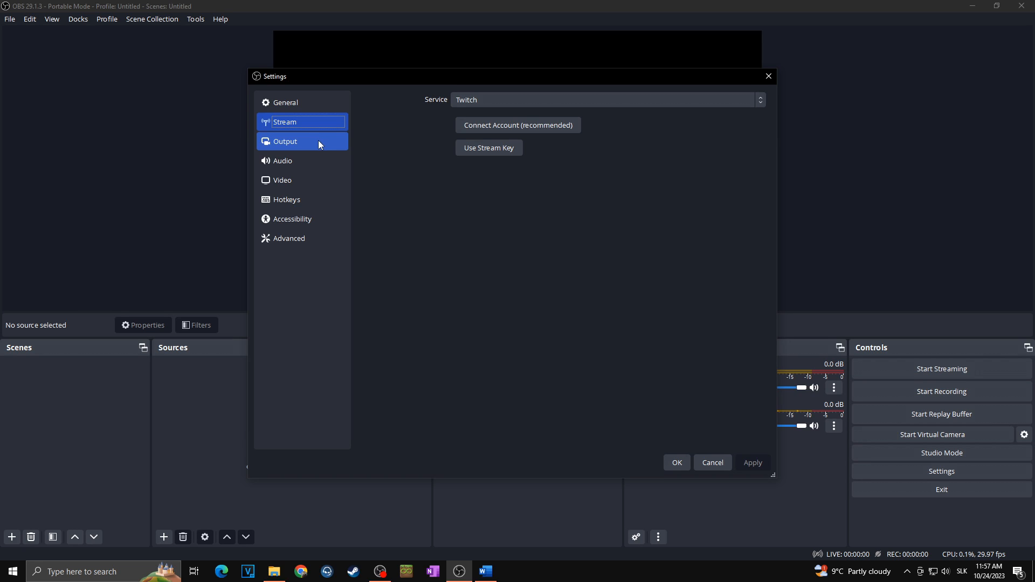
Set the Output settings to Advanced output mode.
{"action": "left_click", "coordinate": [284, 140]}
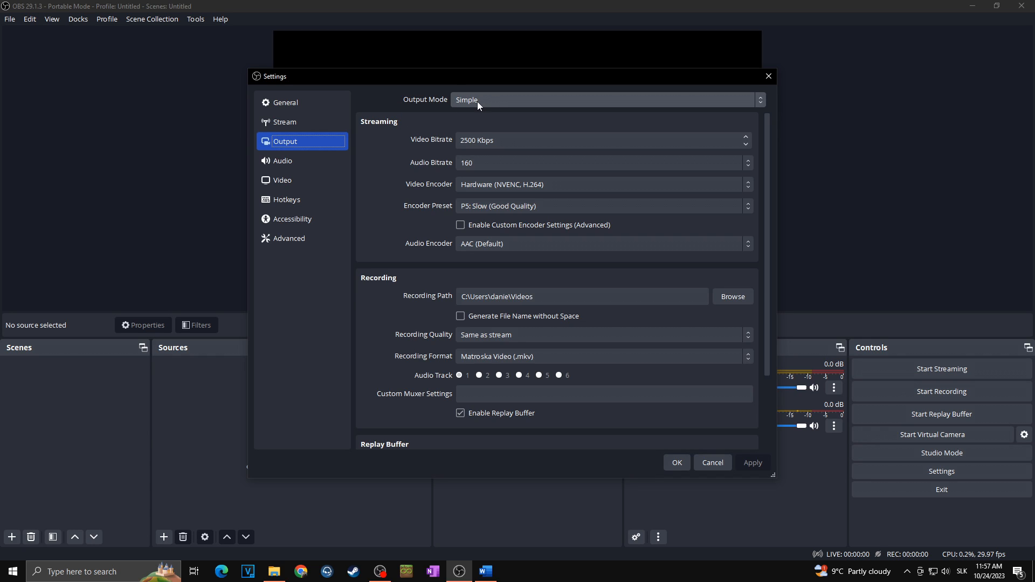
{"action": "left_click", "coordinate": [600, 99]}
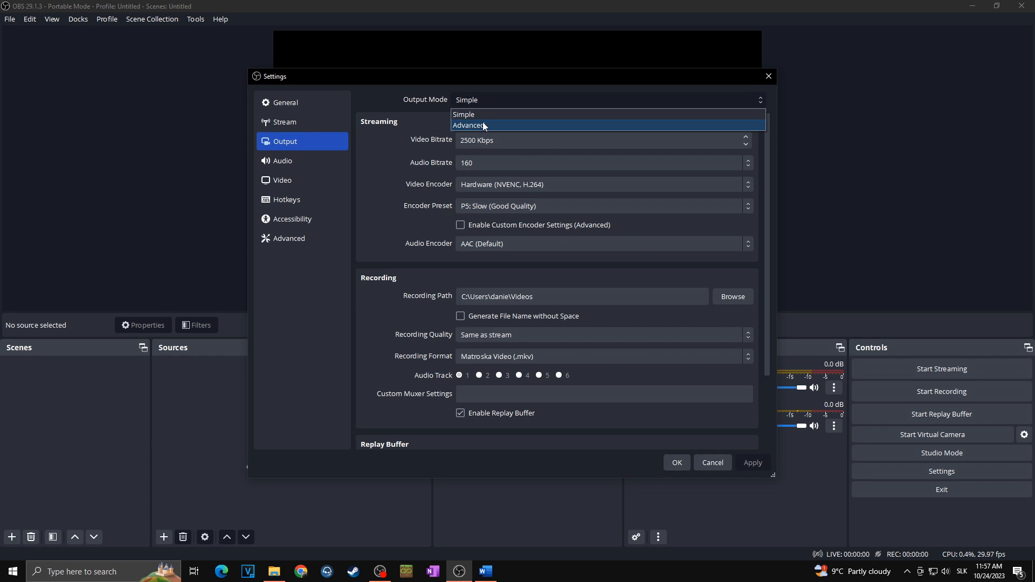
{"action": "left_click", "coordinate": [469, 125]}
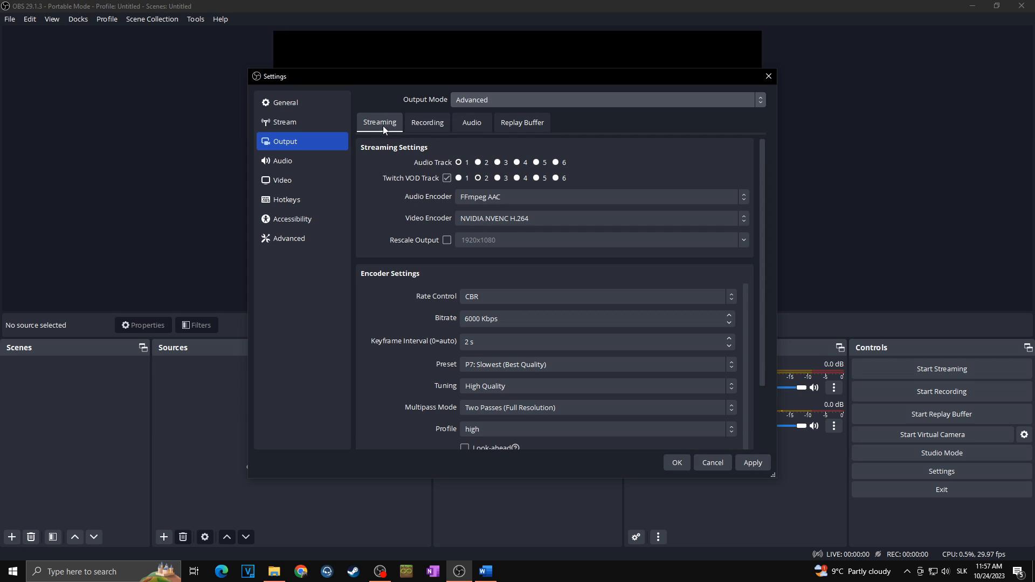
{"action": "mouse_move", "coordinate": [427, 122]}
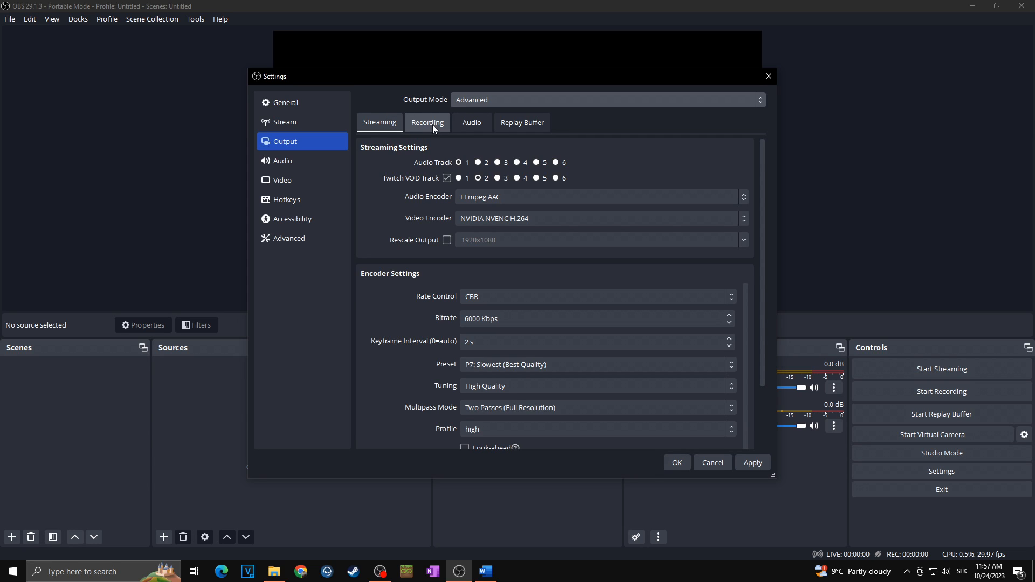
Set the Recording format to MPEG-4 (.mp4) with path D:/Videá.
{"action": "left_click", "coordinate": [427, 122]}
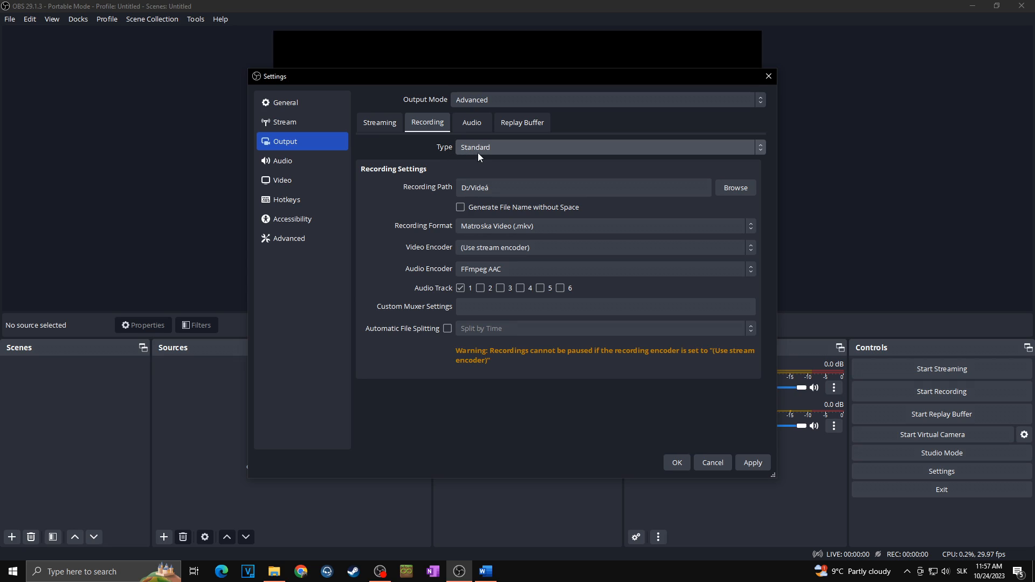
{"action": "mouse_move", "coordinate": [423, 164]}
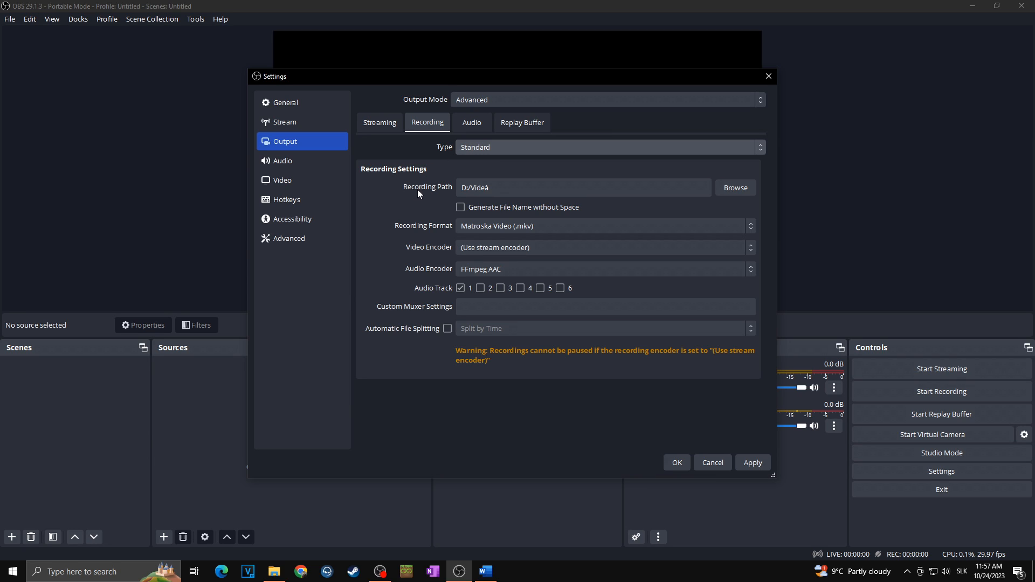
{"action": "left_click", "coordinate": [581, 188]}
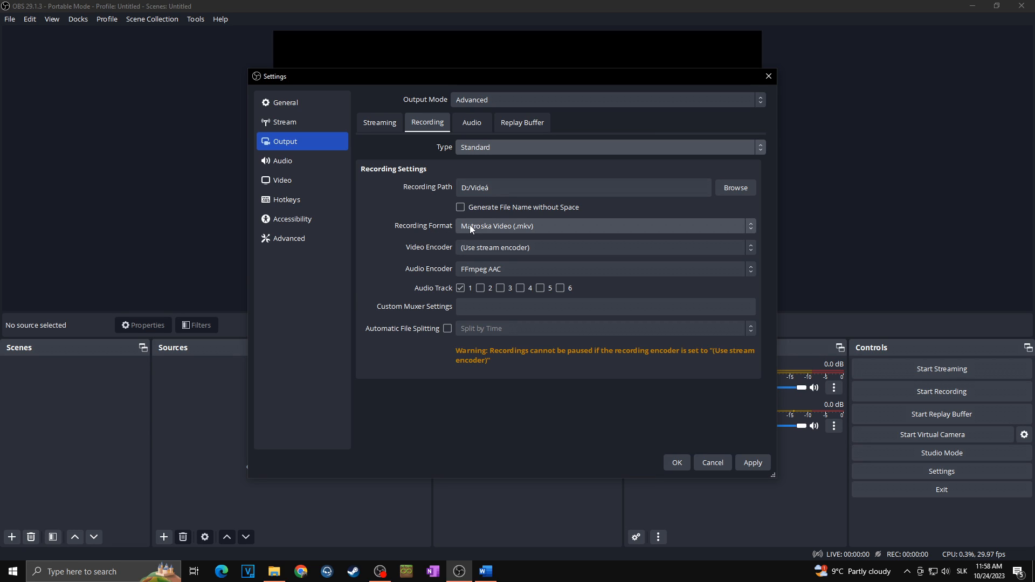
{"action": "left_click", "coordinate": [602, 226]}
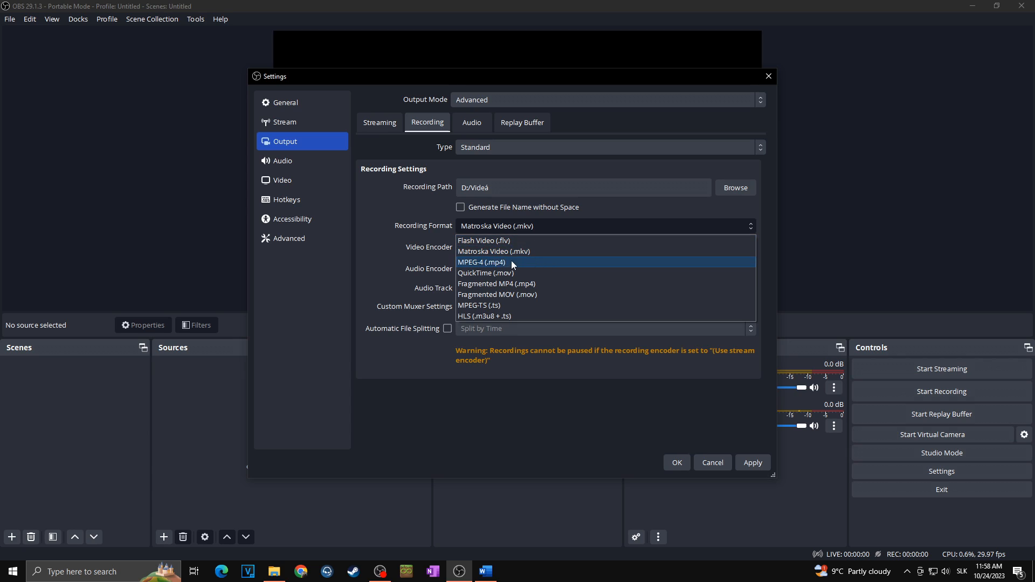
{"action": "left_click", "coordinate": [482, 262]}
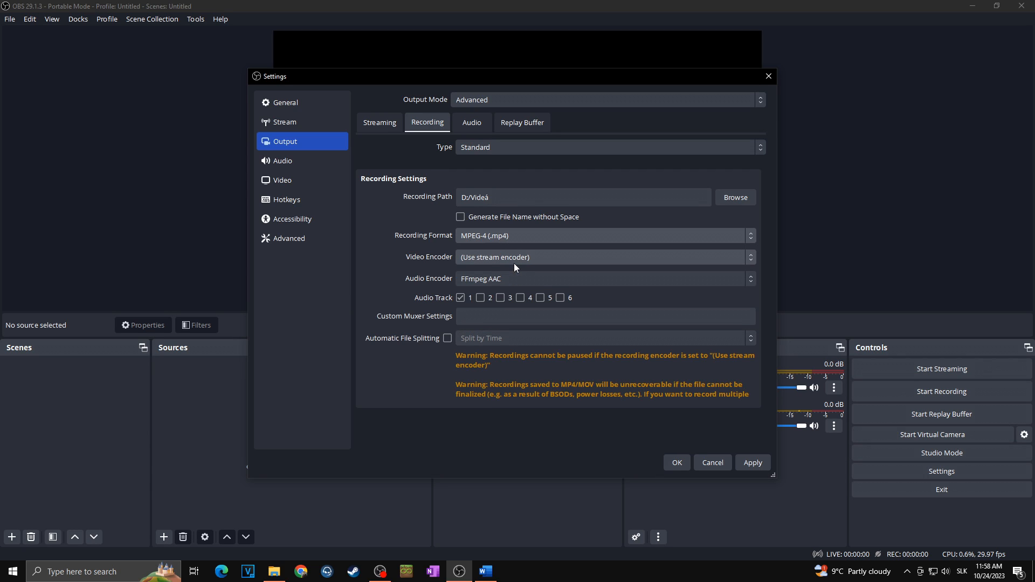
{"action": "mouse_move", "coordinate": [524, 261]}
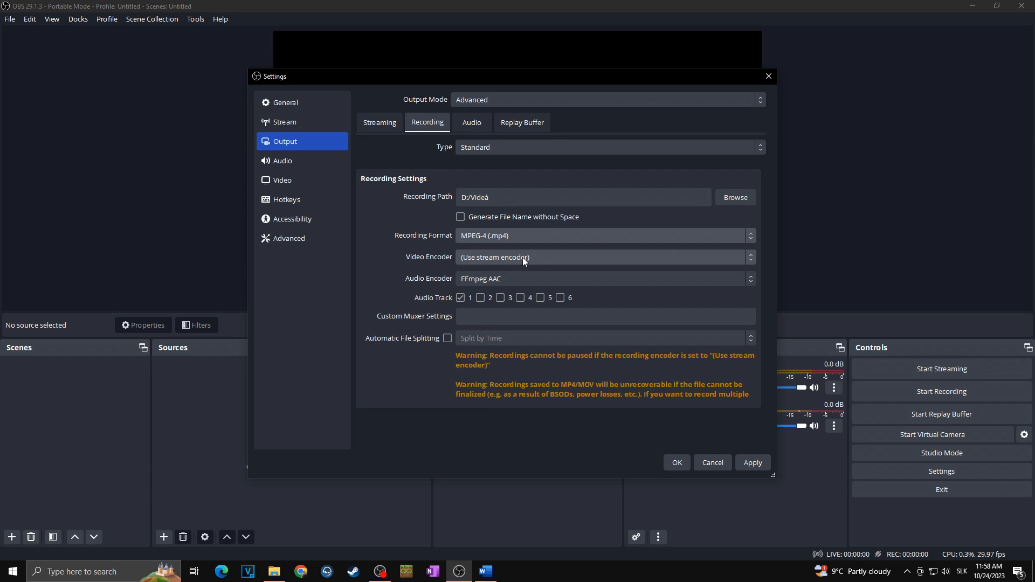
{"action": "mouse_move", "coordinate": [558, 263]}
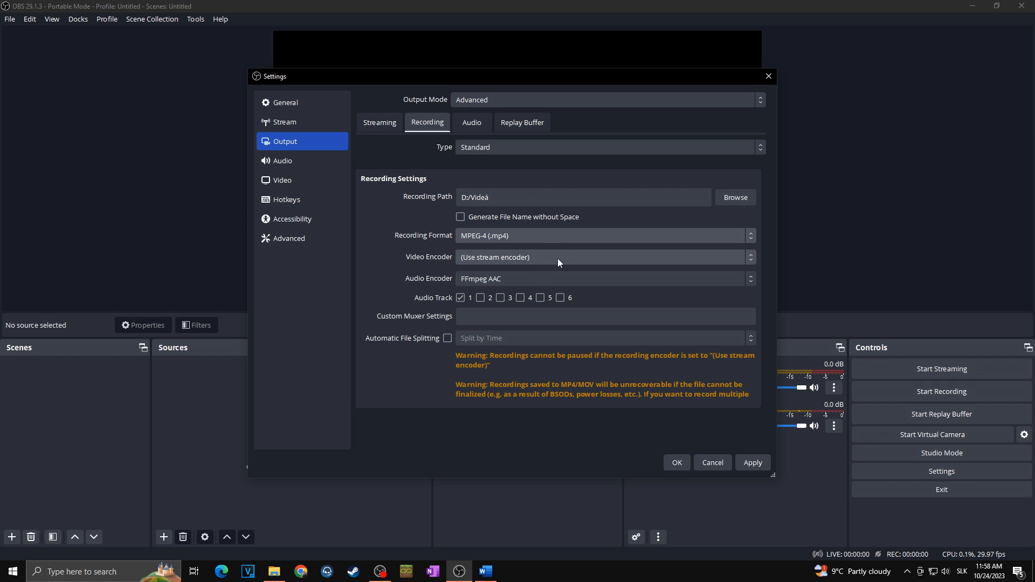
{"action": "left_click", "coordinate": [600, 257]}
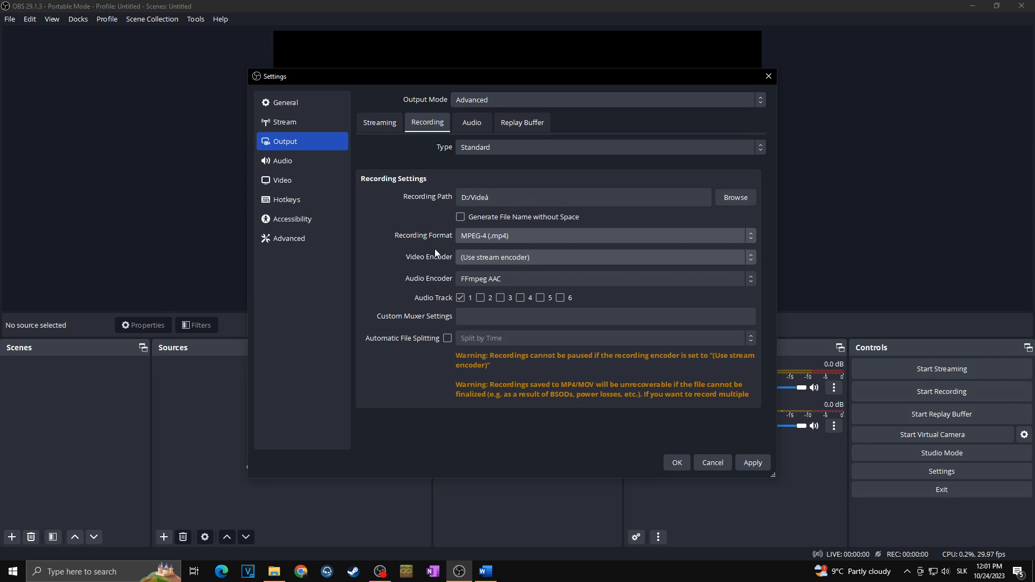
Choose NVIDIA NVENC H.264 as the recording video encoder.
{"action": "left_click", "coordinate": [601, 257]}
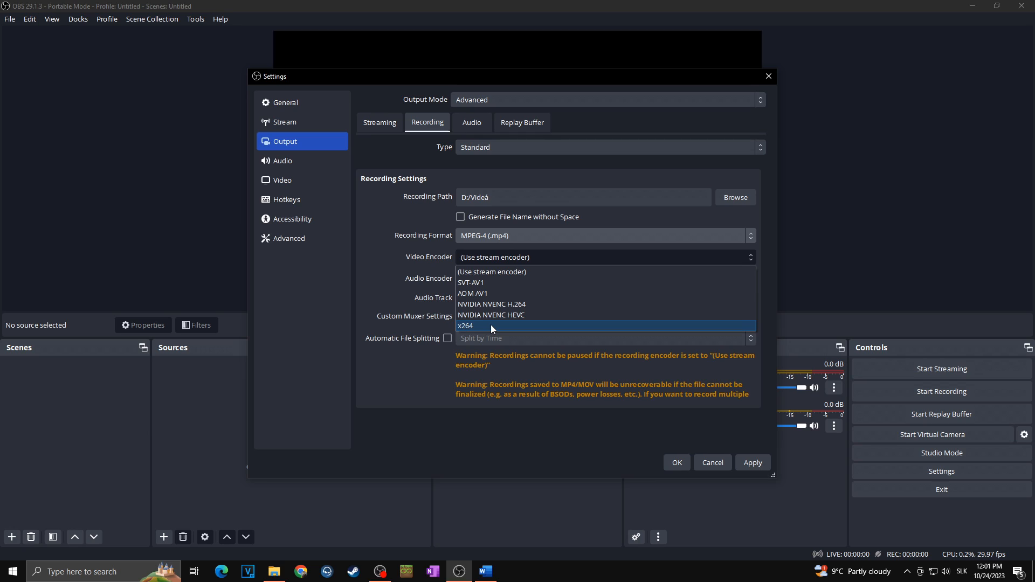
{"action": "mouse_move", "coordinate": [484, 304]}
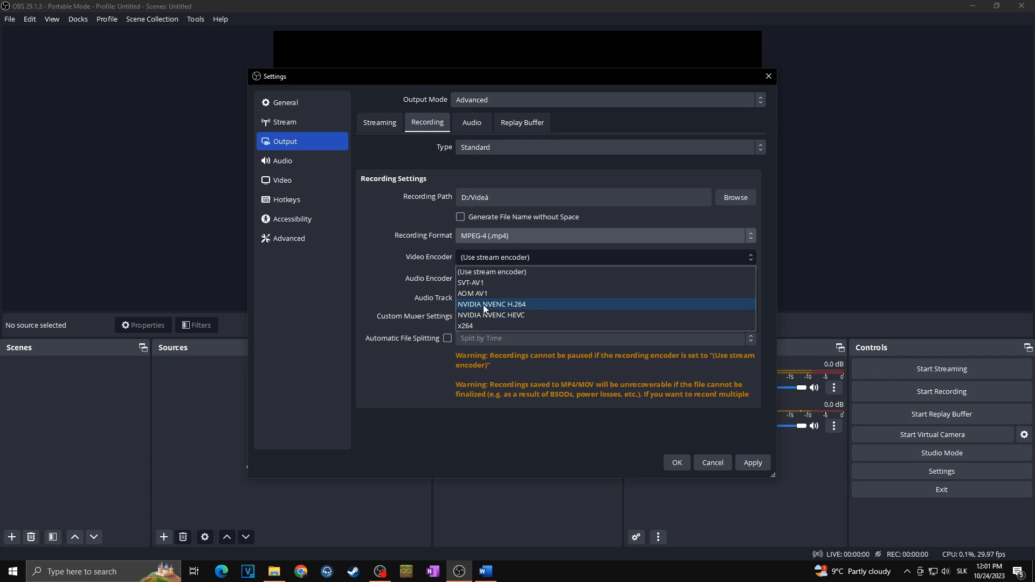
{"action": "mouse_move", "coordinate": [492, 309]}
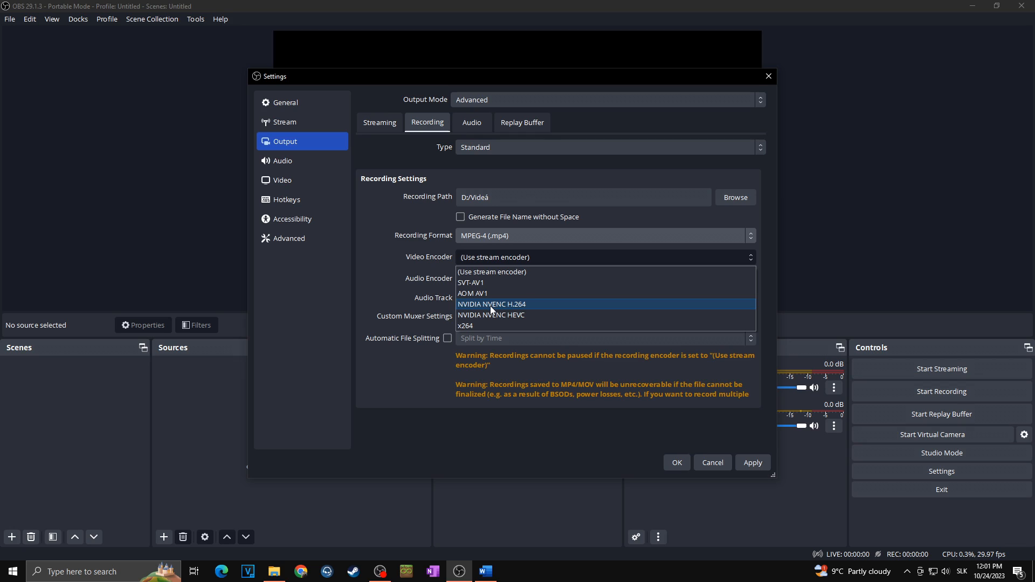
{"action": "mouse_move", "coordinate": [518, 313]}
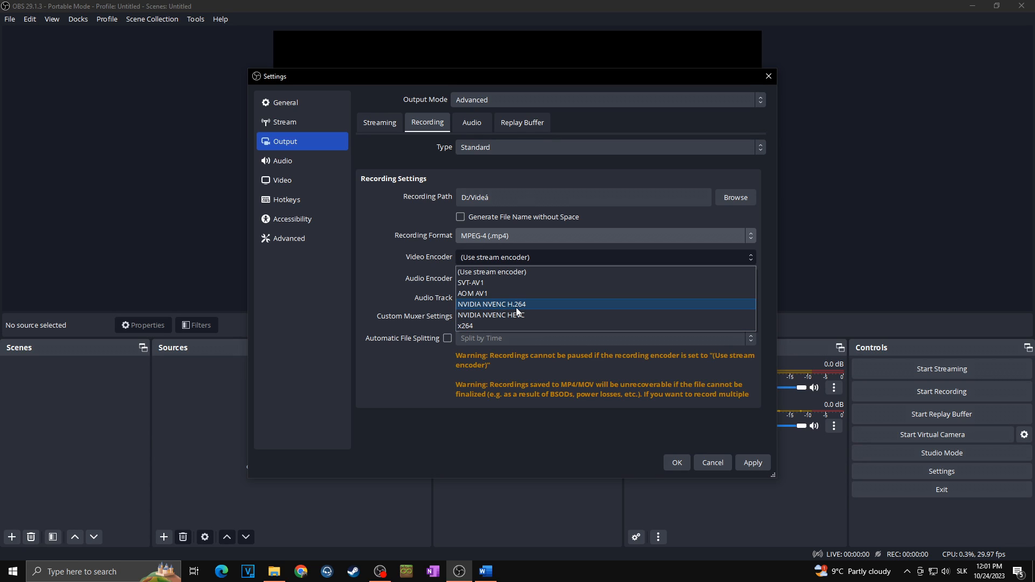
{"action": "mouse_move", "coordinate": [499, 314]}
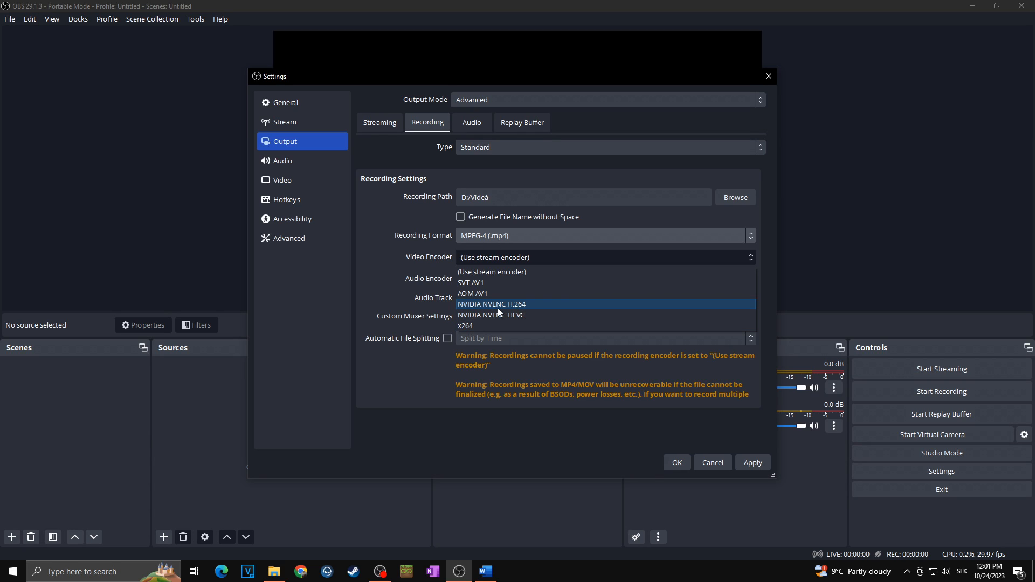
{"action": "mouse_move", "coordinate": [481, 325]}
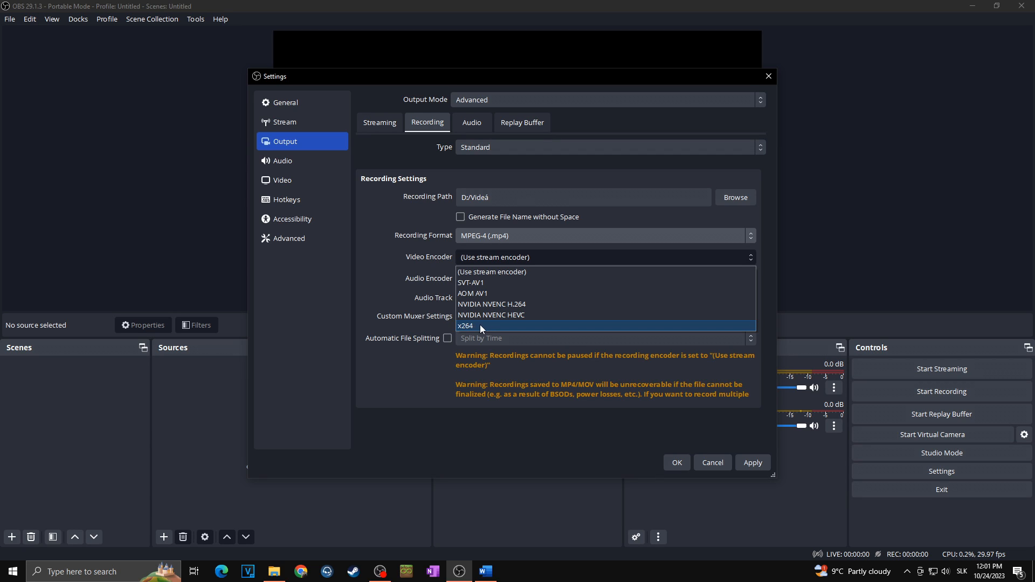
{"action": "mouse_move", "coordinate": [531, 331]}
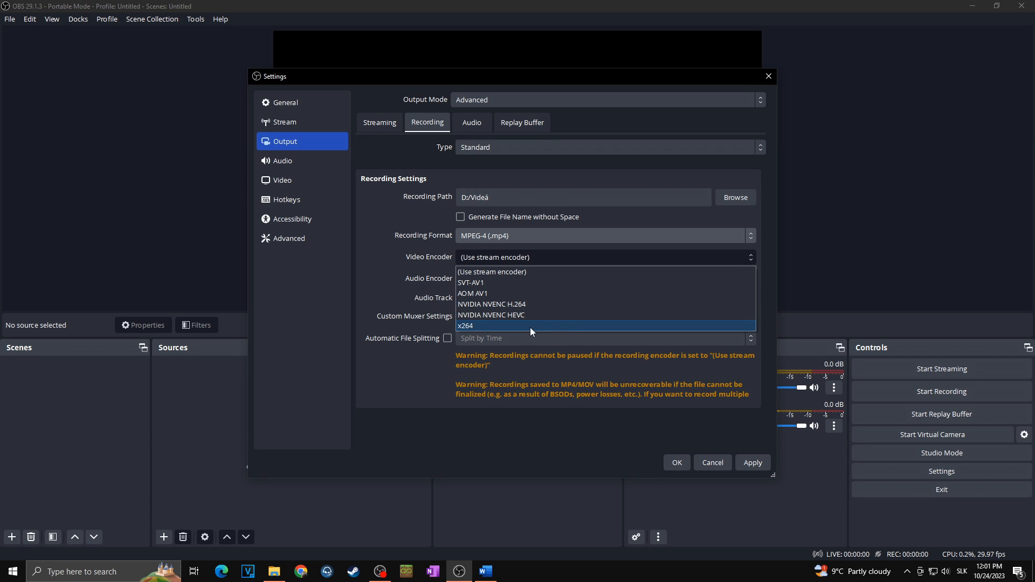
{"action": "mouse_move", "coordinate": [516, 304]}
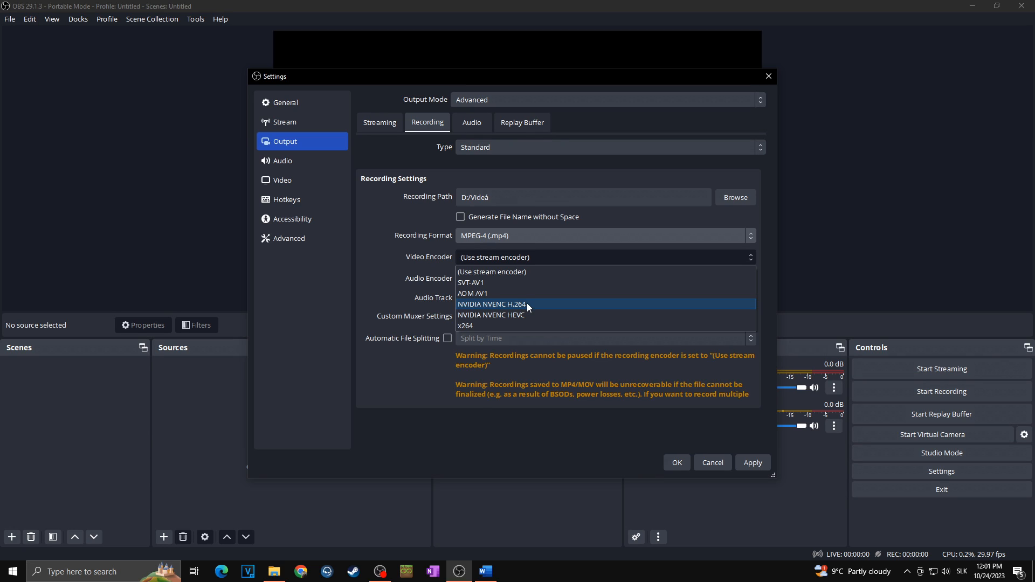
{"action": "mouse_move", "coordinate": [508, 309]}
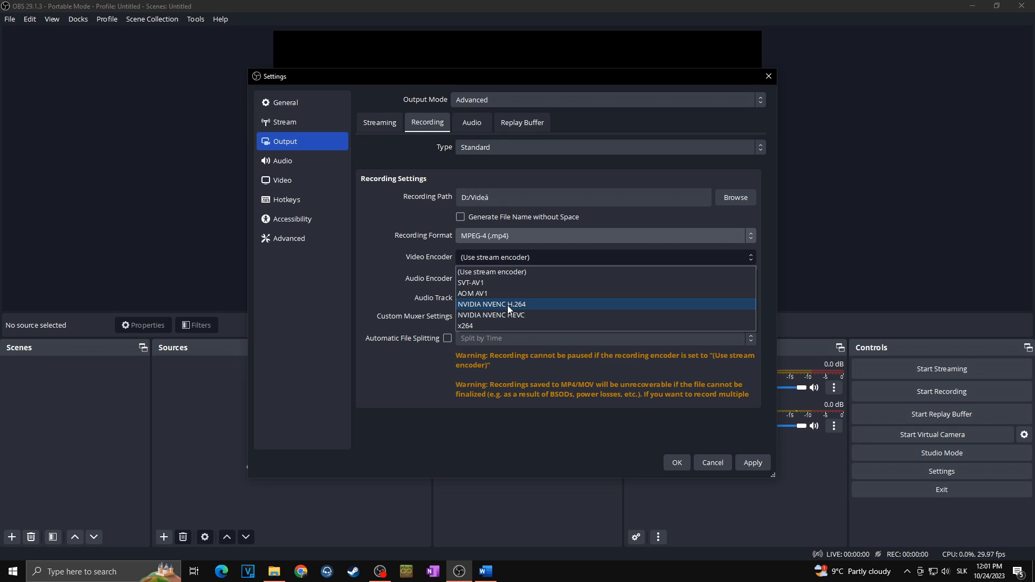
{"action": "left_click", "coordinate": [492, 304]}
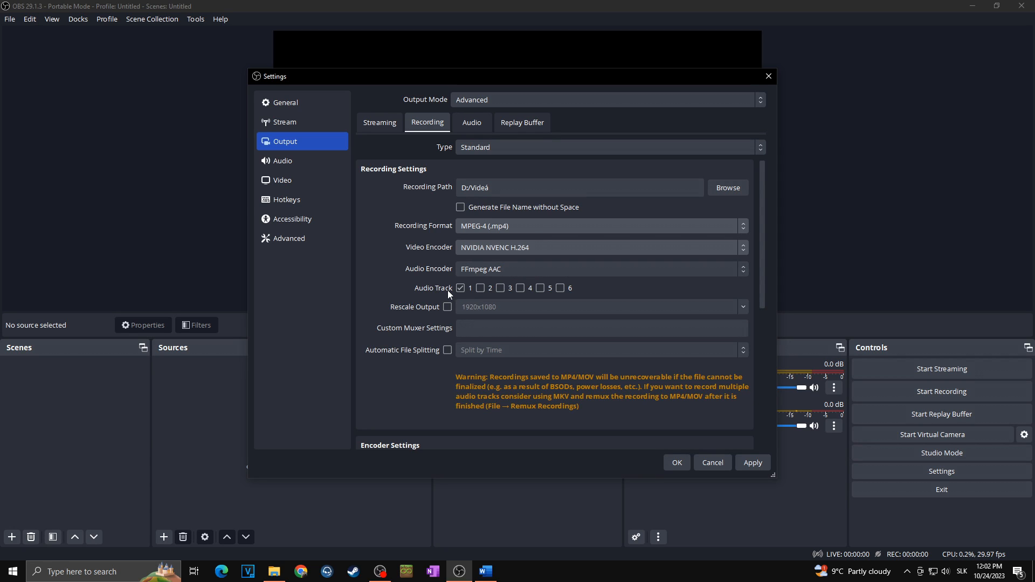
{"action": "left_click", "coordinate": [461, 287]}
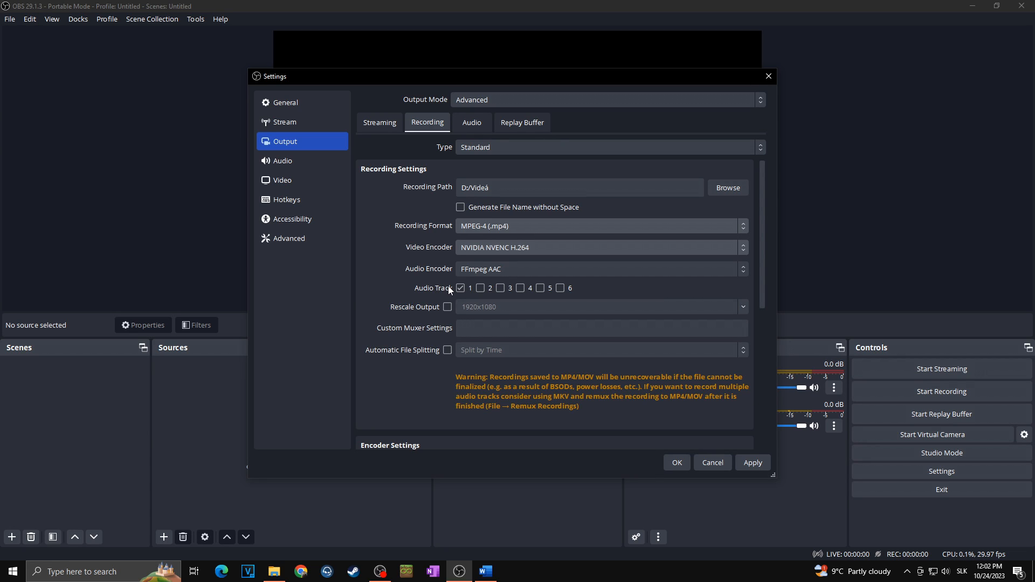
{"action": "mouse_move", "coordinate": [451, 293]}
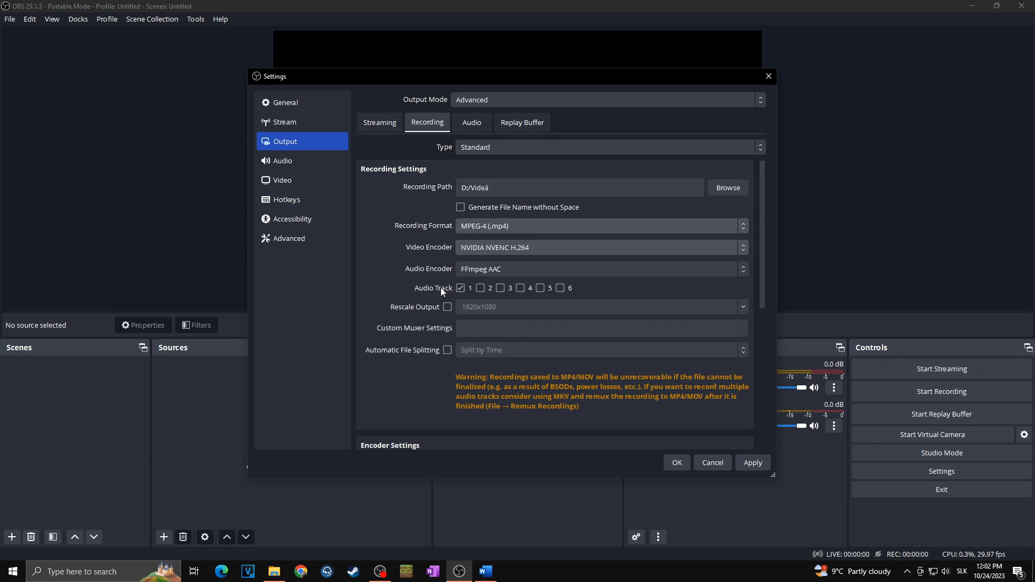
{"action": "mouse_move", "coordinate": [439, 296]}
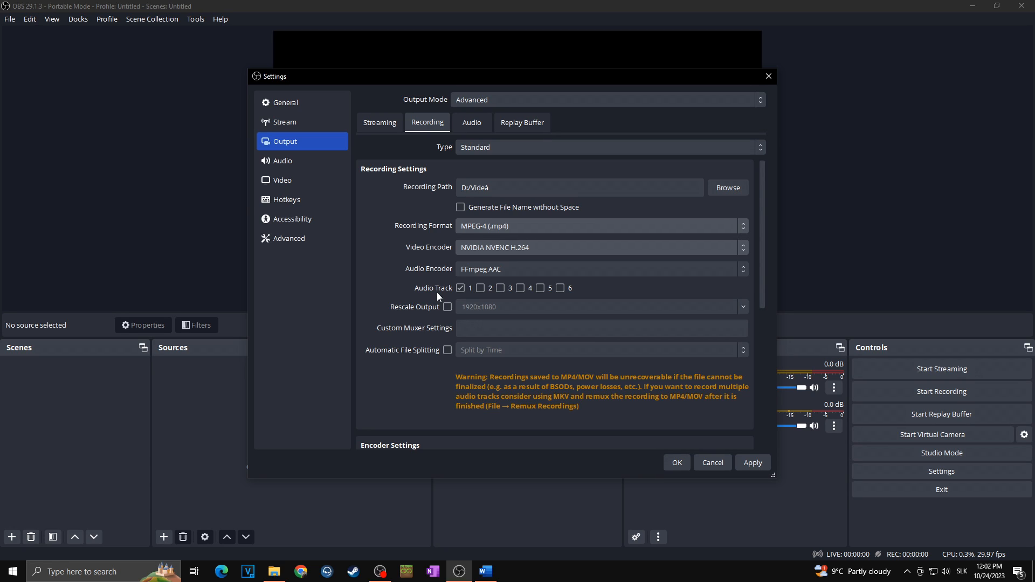
{"action": "mouse_move", "coordinate": [455, 298]}
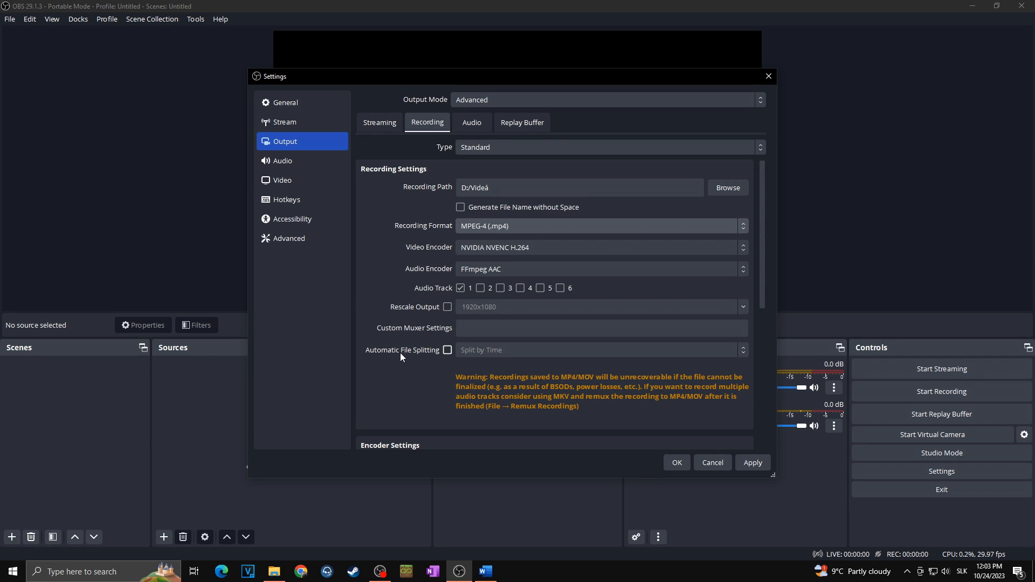
{"action": "left_click", "coordinate": [600, 328]}
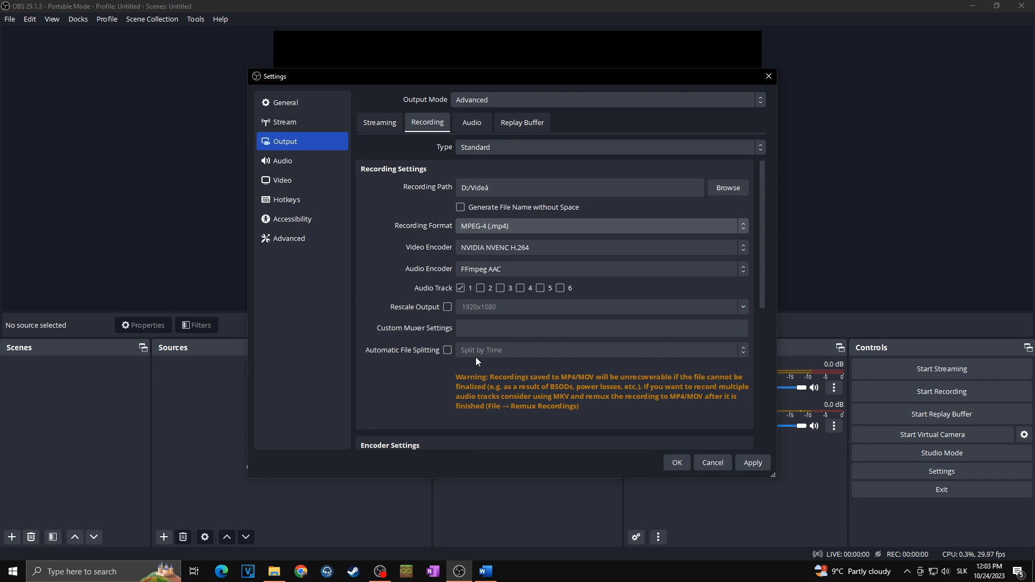
{"action": "mouse_move", "coordinate": [728, 188]}
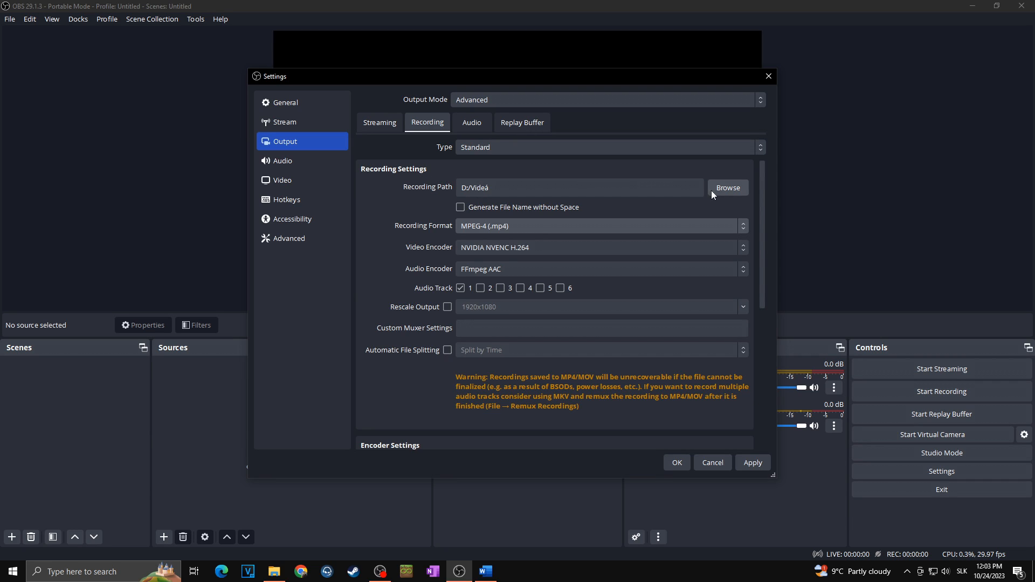
Raise the recording encoder bitrate from 2500 to 20000 Kbps under CBR.
{"action": "scroll", "scroll_direction": "down", "scroll_amount": 3}
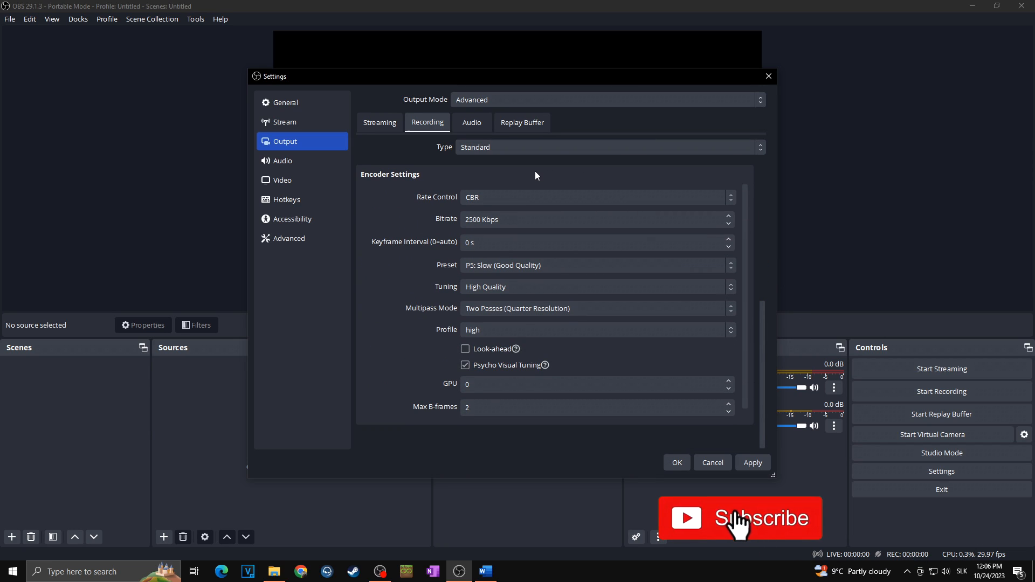
{"action": "left_click", "coordinate": [739, 519]}
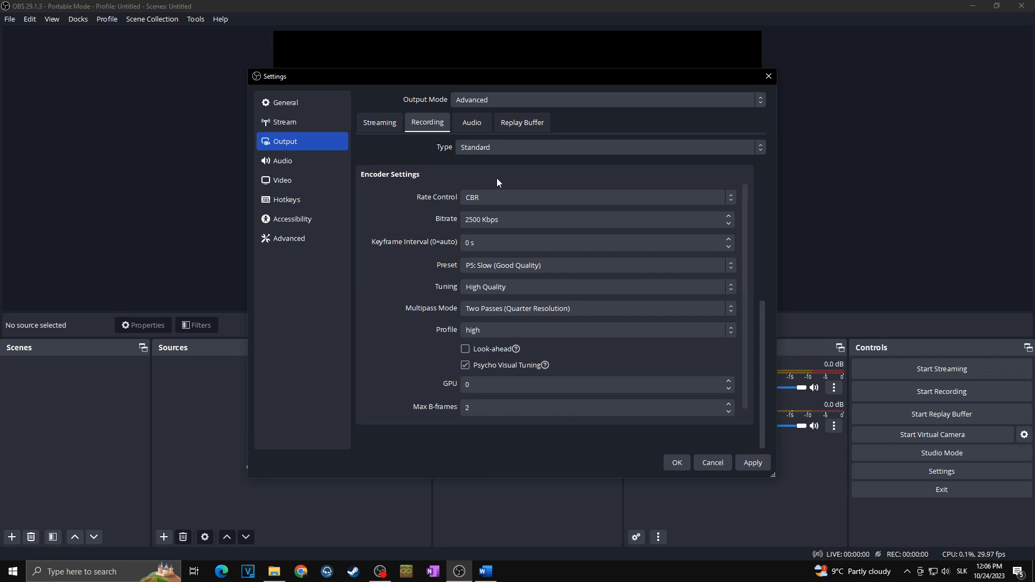
{"action": "left_click", "coordinate": [594, 218]}
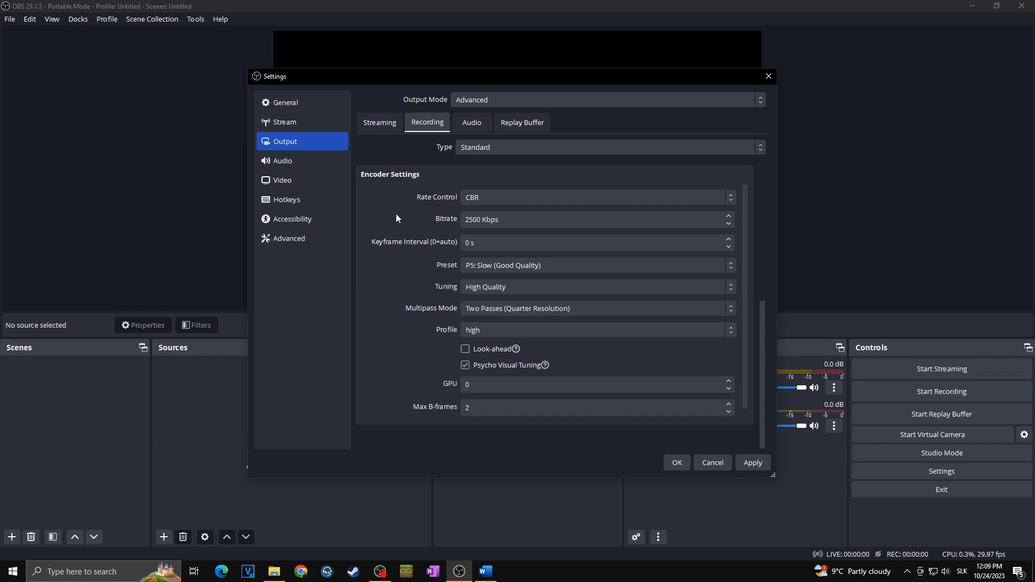
{"action": "left_click", "coordinate": [593, 219]}
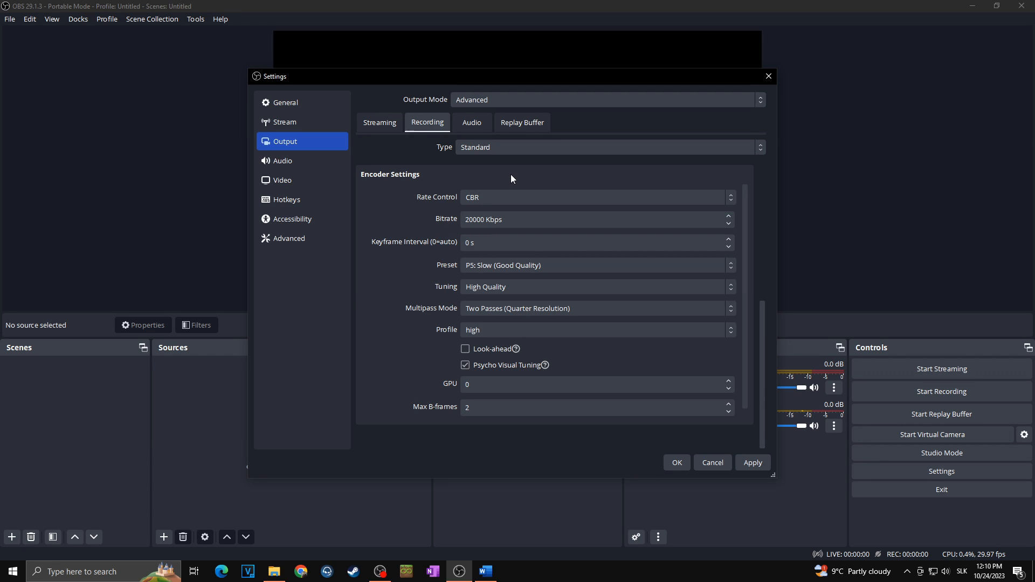
{"action": "mouse_move", "coordinate": [452, 192]}
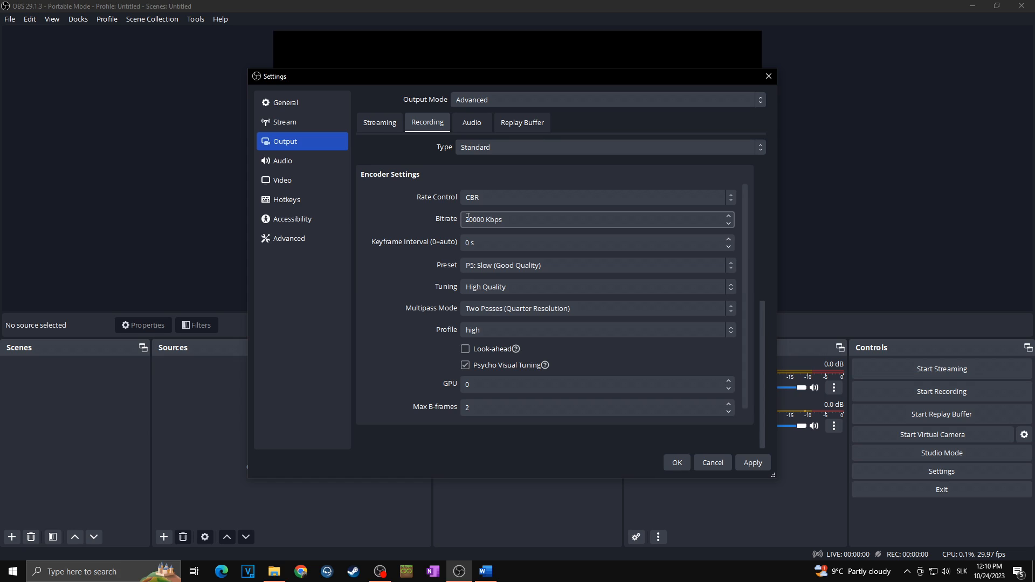
{"action": "left_click", "coordinate": [469, 219]}
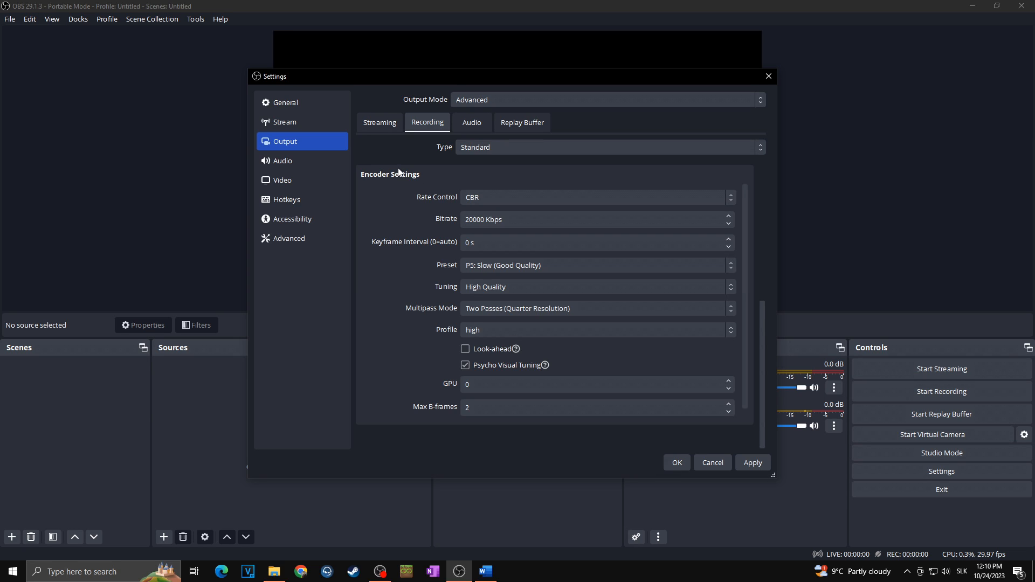
{"action": "mouse_move", "coordinate": [471, 185]}
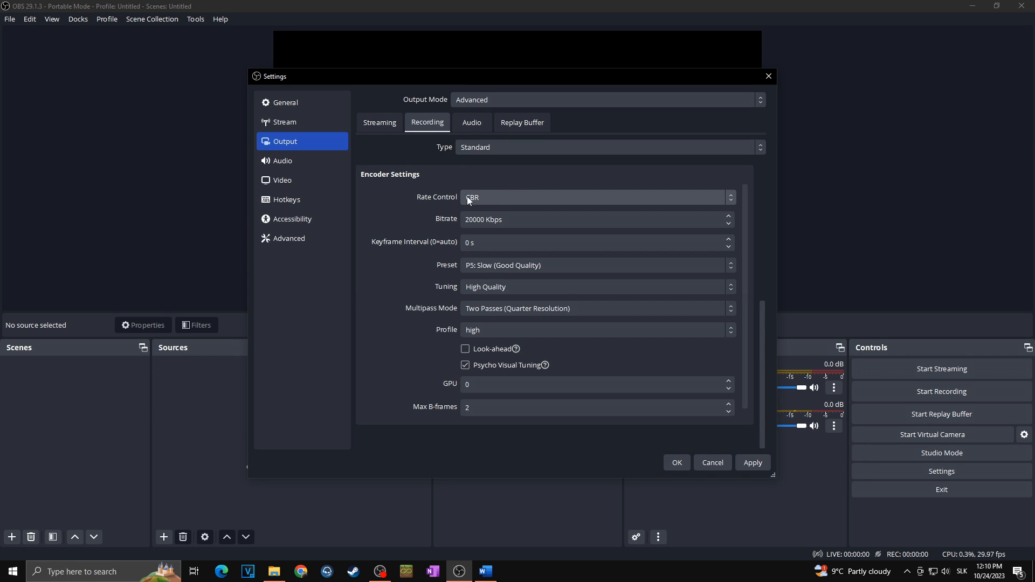
Set recording rate control to CQP with CQ level 16, keeping the P5 Slow preset.
{"action": "left_click", "coordinate": [596, 197]}
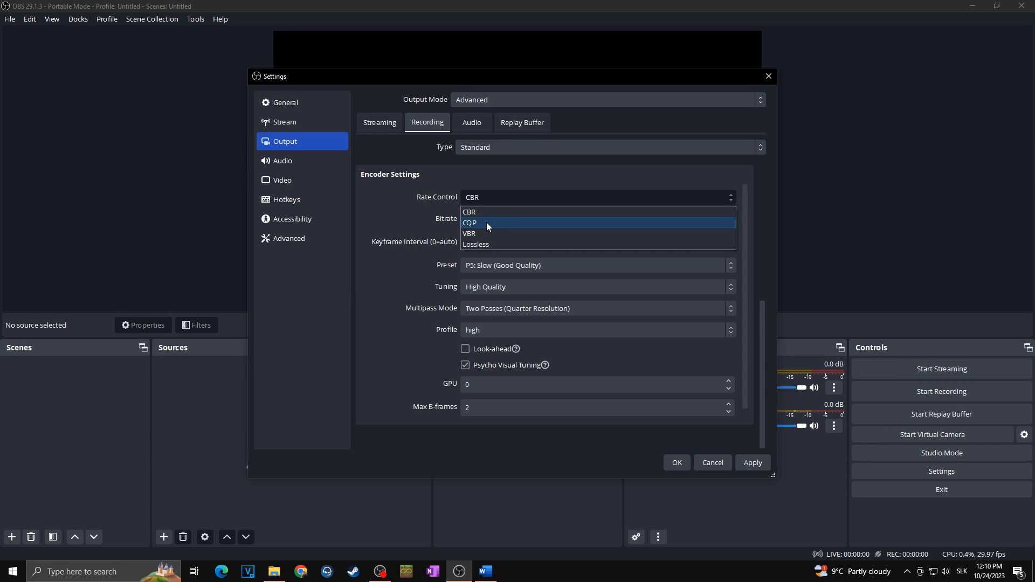
{"action": "left_click", "coordinate": [470, 223]}
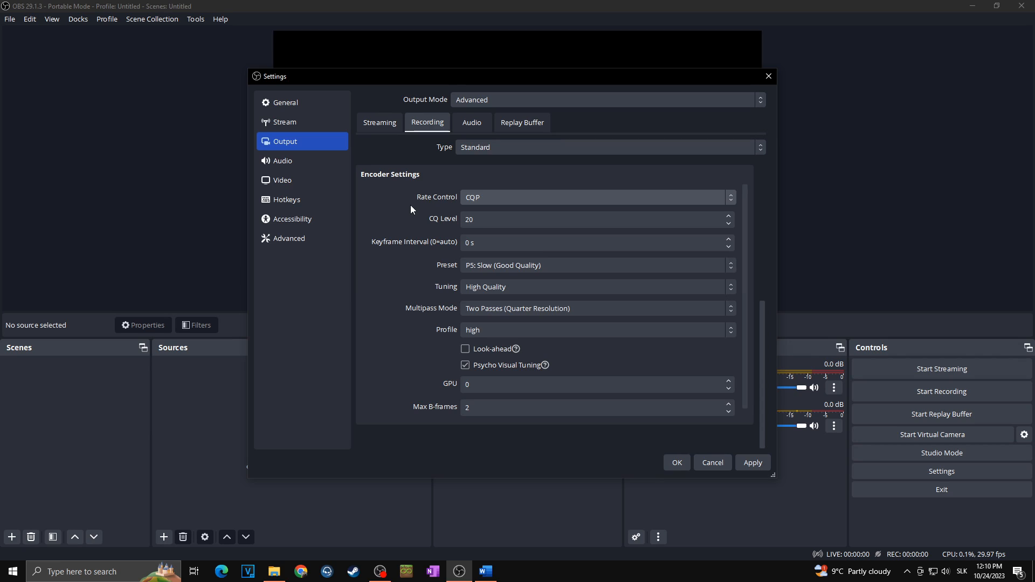
{"action": "left_click", "coordinate": [591, 219]}
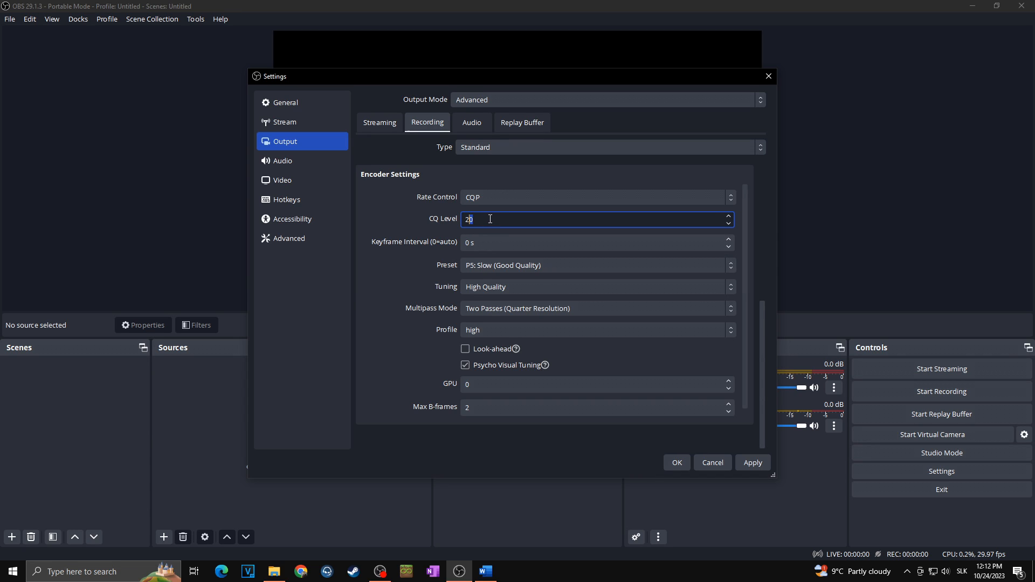
{"action": "type", "text": "16"}
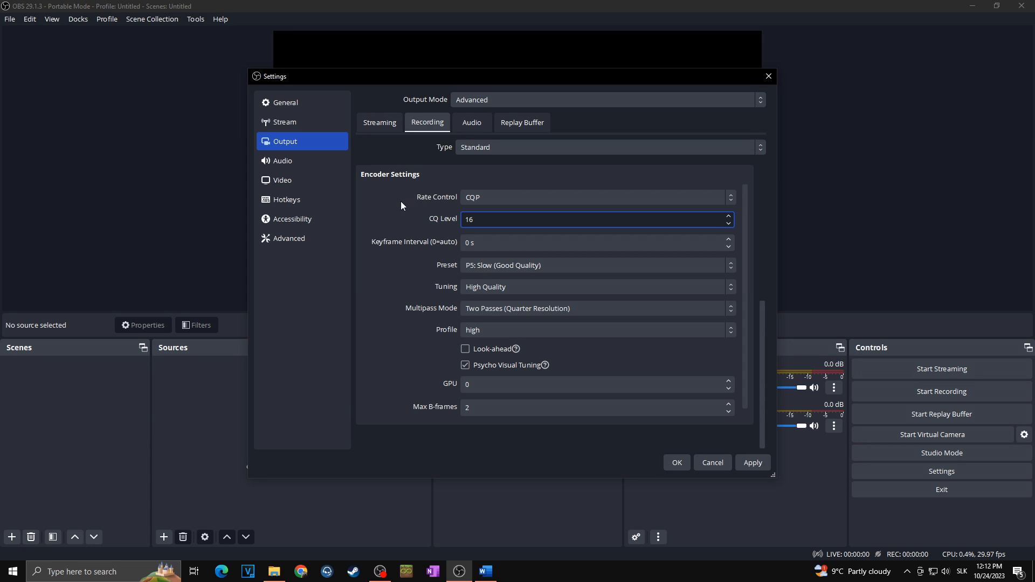
{"action": "left_click", "coordinate": [597, 197]}
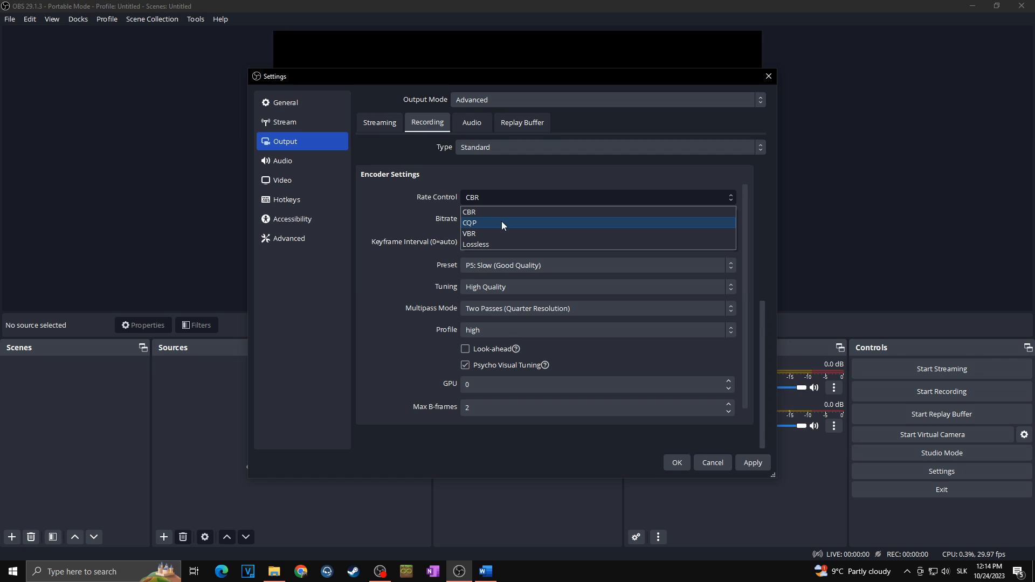
{"action": "left_click", "coordinate": [469, 222]}
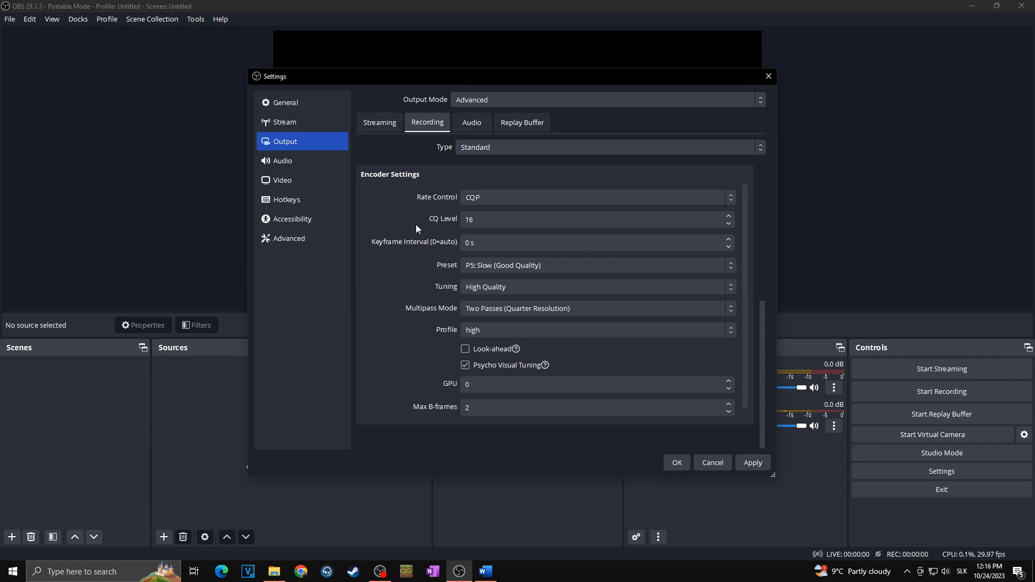
{"action": "mouse_move", "coordinate": [455, 221]}
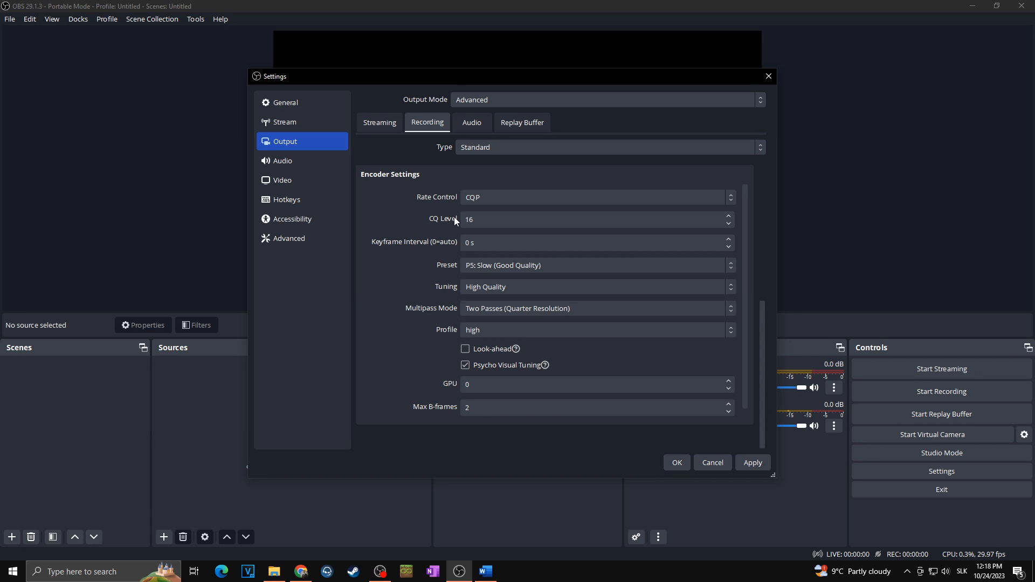
{"action": "left_click", "coordinate": [594, 219]}
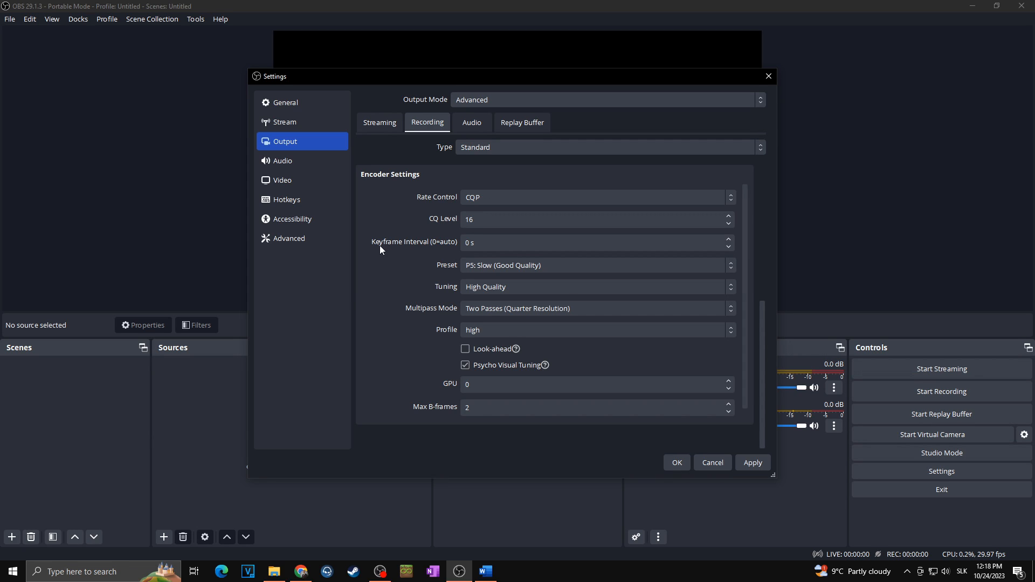
{"action": "mouse_move", "coordinate": [398, 252]}
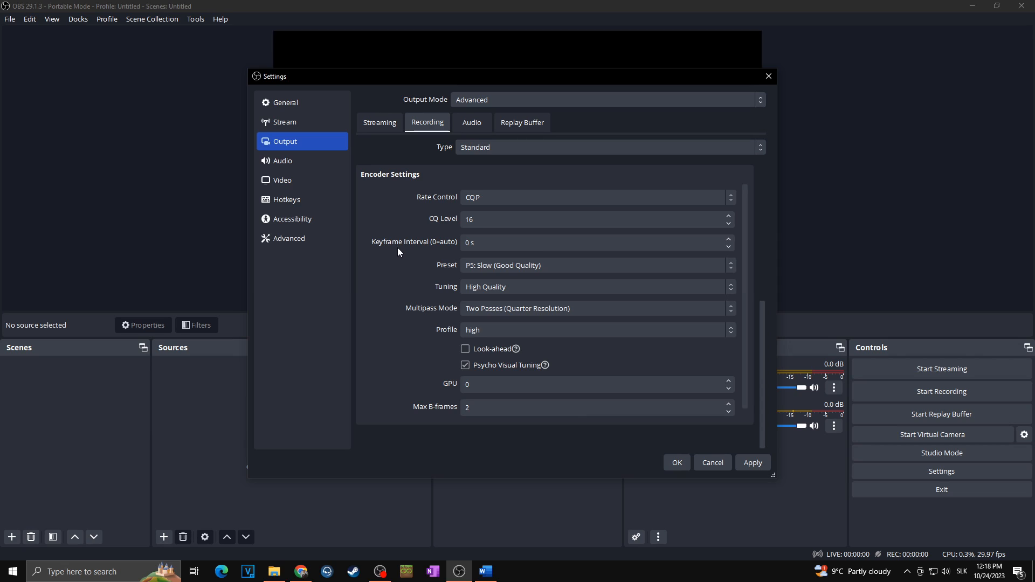
{"action": "left_click", "coordinate": [591, 243]}
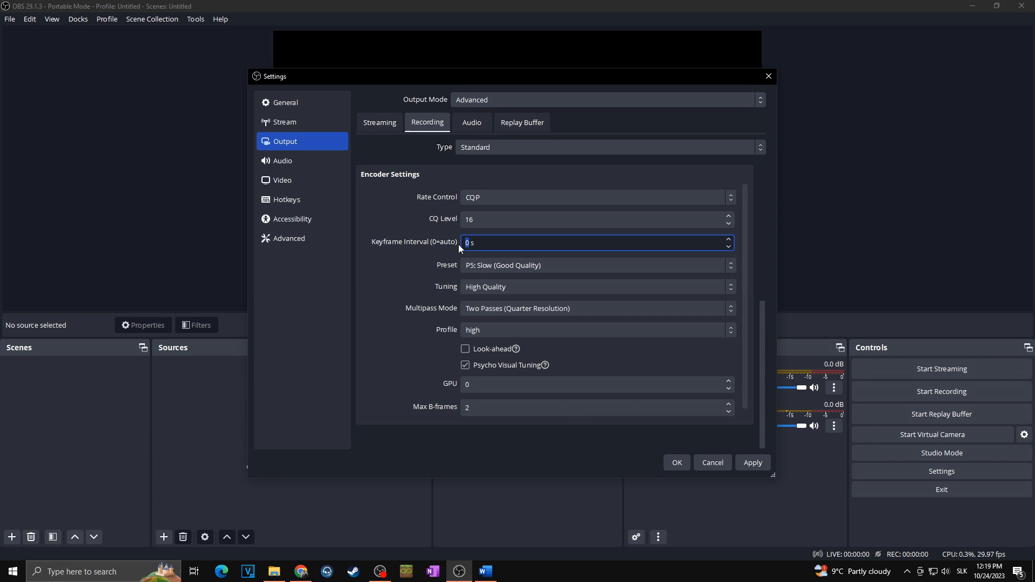
{"action": "type", "text": "2"}
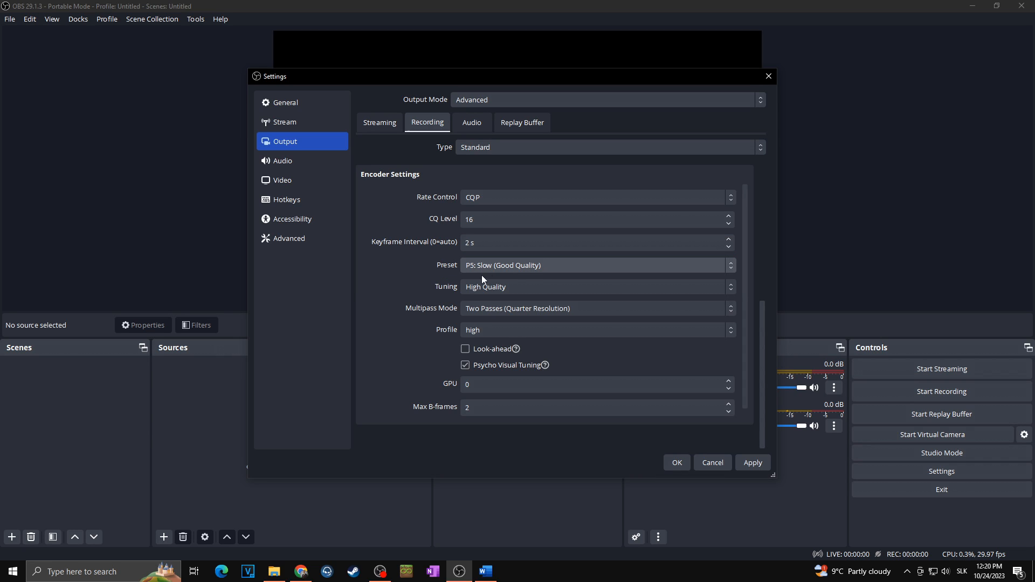
{"action": "mouse_move", "coordinate": [569, 269]}
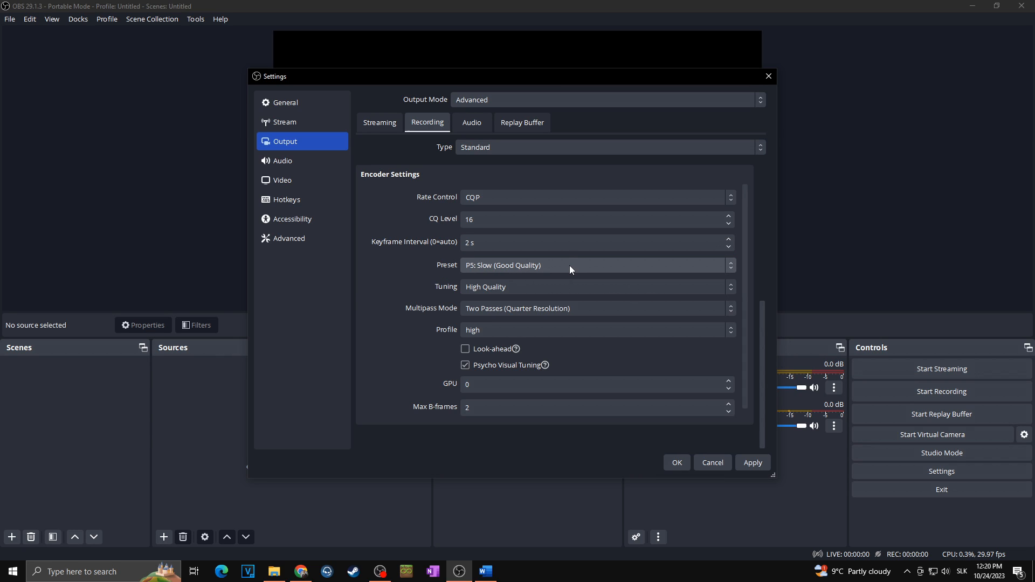
Change the recording encoder preset from P5 Slow to P4: Medium (Medium Quality).
{"action": "left_click", "coordinate": [594, 265]}
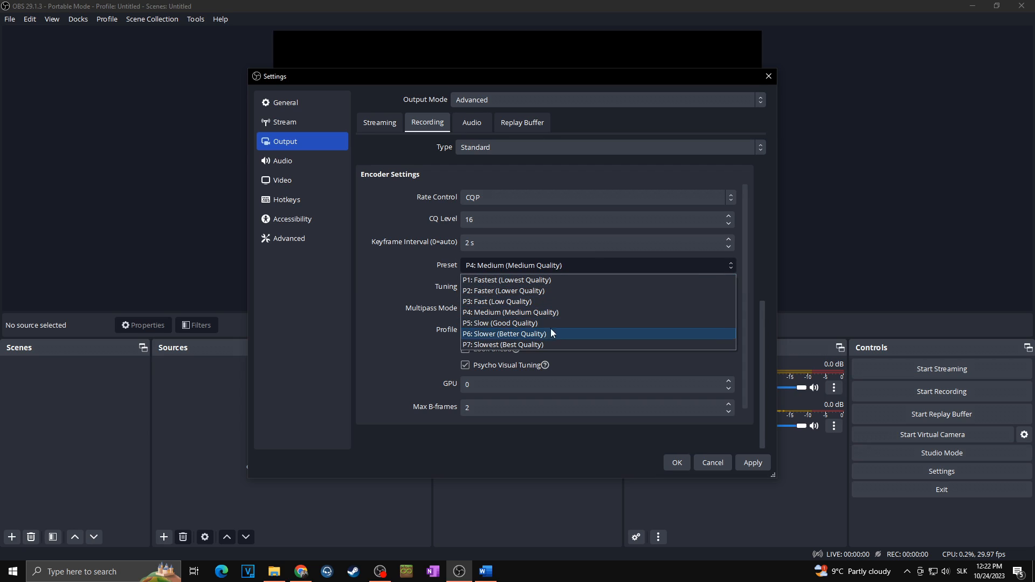
{"action": "mouse_move", "coordinate": [543, 345]}
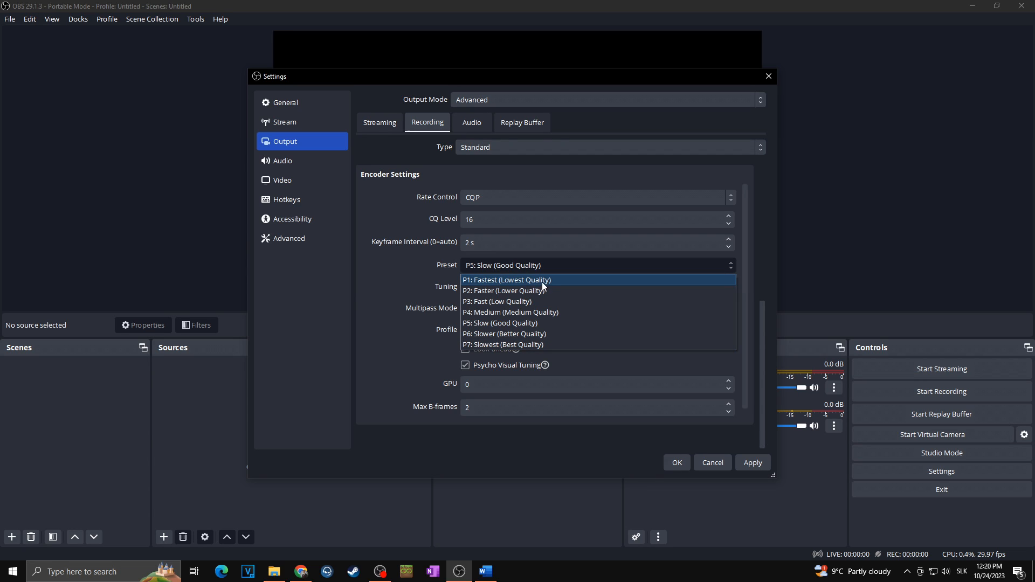
{"action": "mouse_move", "coordinate": [552, 304]}
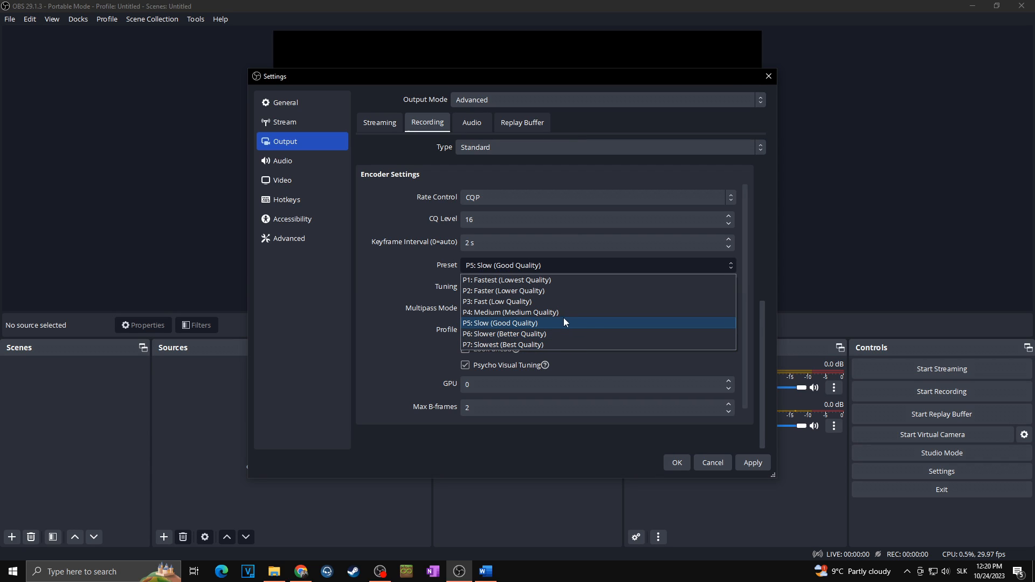
{"action": "mouse_move", "coordinate": [561, 311]}
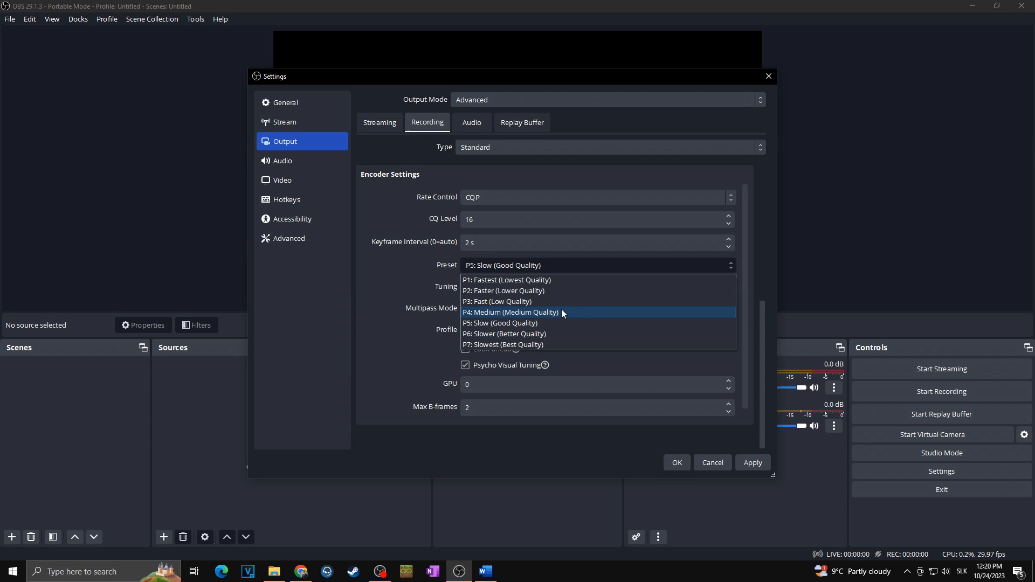
{"action": "mouse_move", "coordinate": [559, 338]}
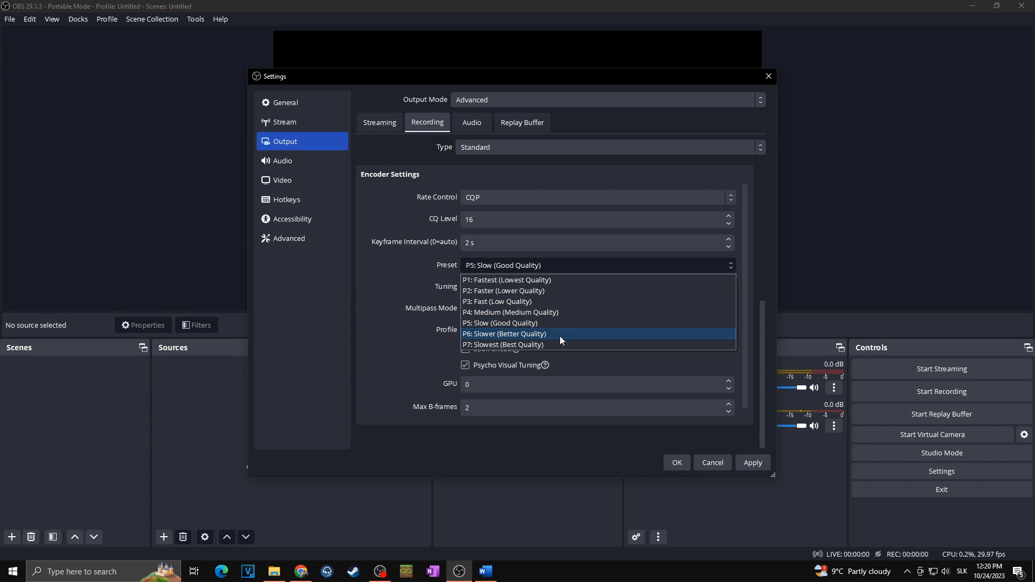
{"action": "mouse_move", "coordinate": [522, 313]}
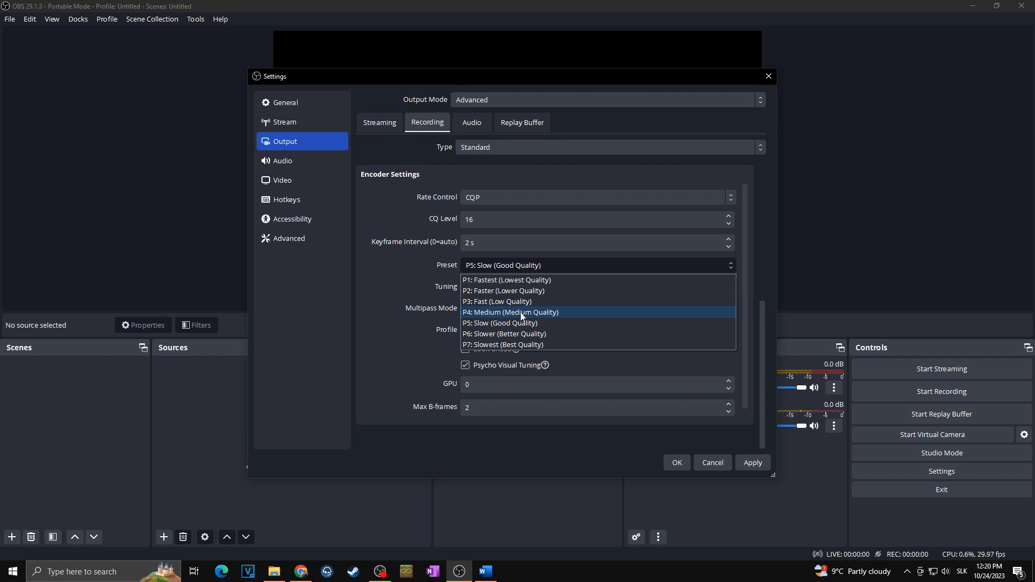
{"action": "left_click", "coordinate": [510, 311]}
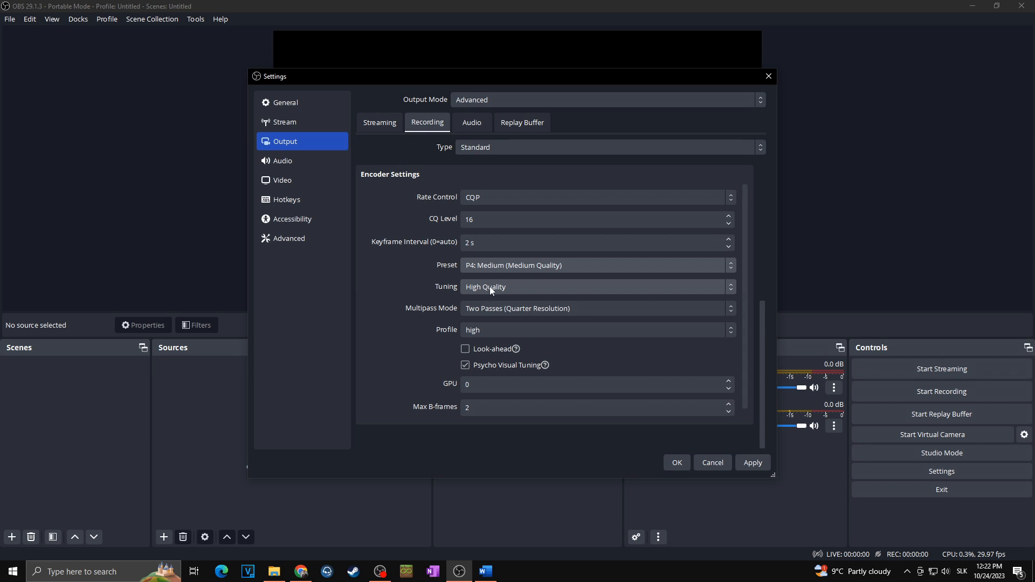
{"action": "mouse_move", "coordinate": [462, 322]}
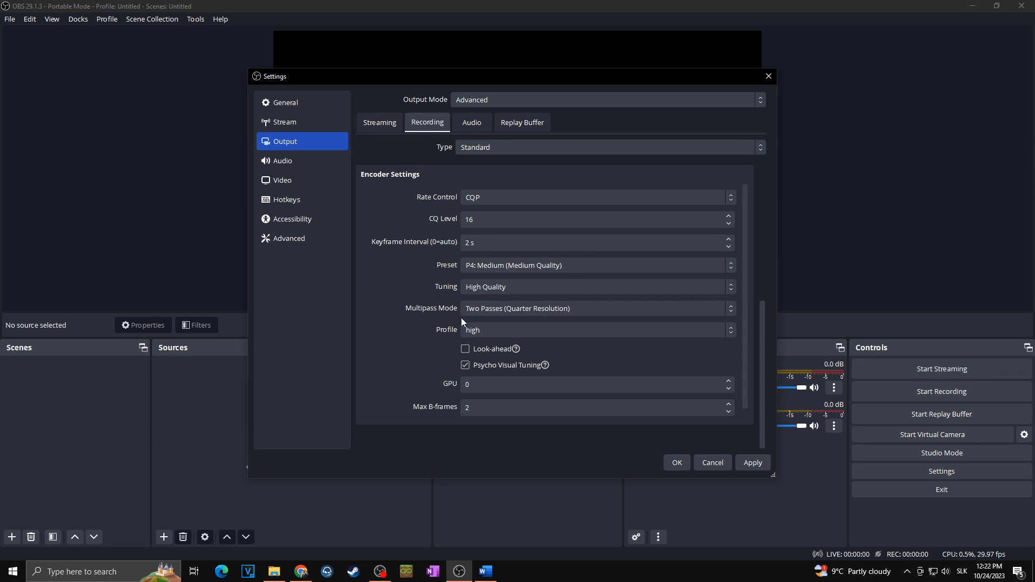
Set multipass mode to Two Passes (Full Resolution) with High Quality tuning.
{"action": "left_click", "coordinate": [594, 308]}
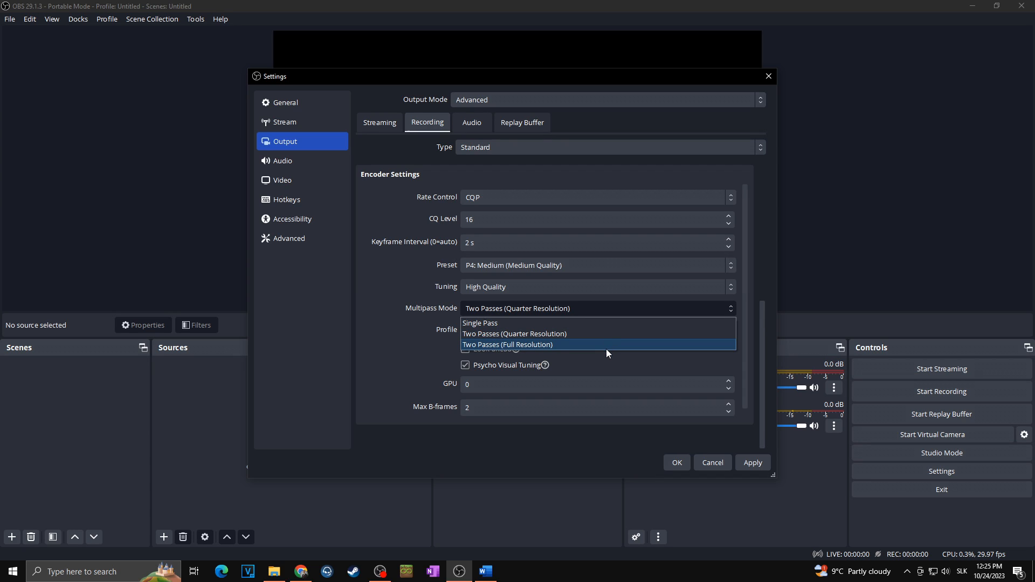
{"action": "mouse_move", "coordinate": [563, 349]}
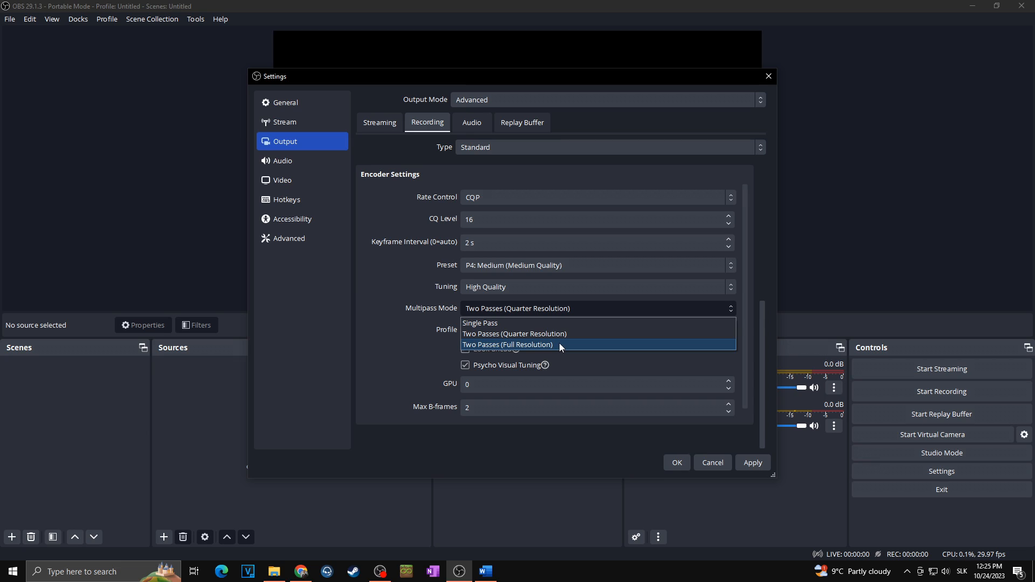
{"action": "left_click", "coordinate": [507, 345]}
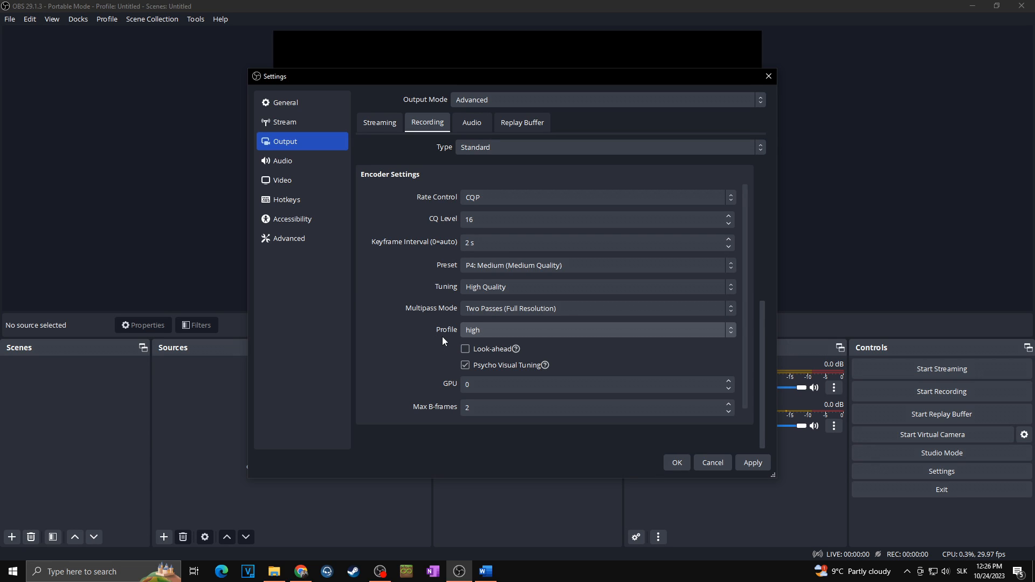
{"action": "left_click", "coordinate": [594, 330]}
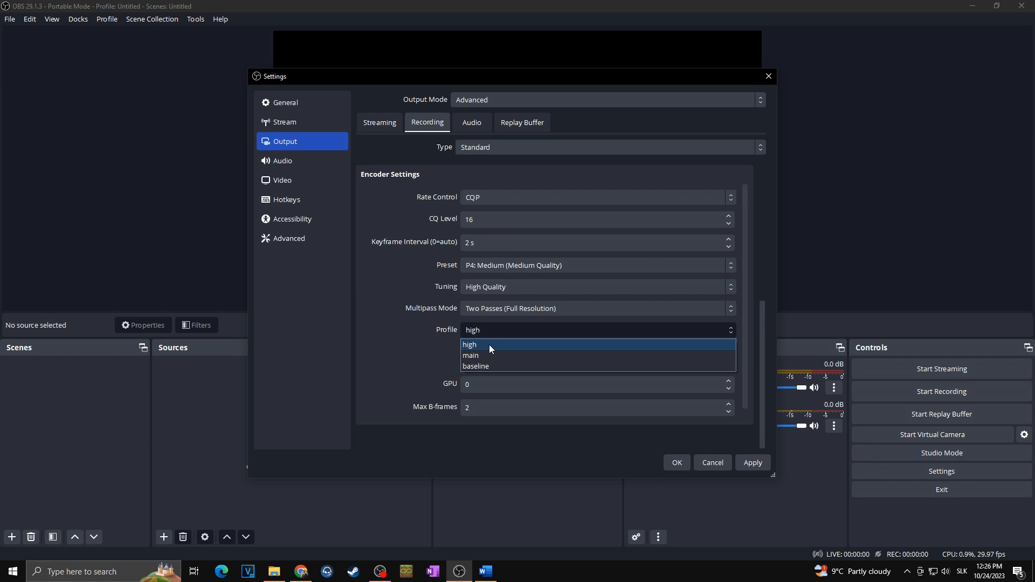
{"action": "left_click", "coordinate": [470, 344]}
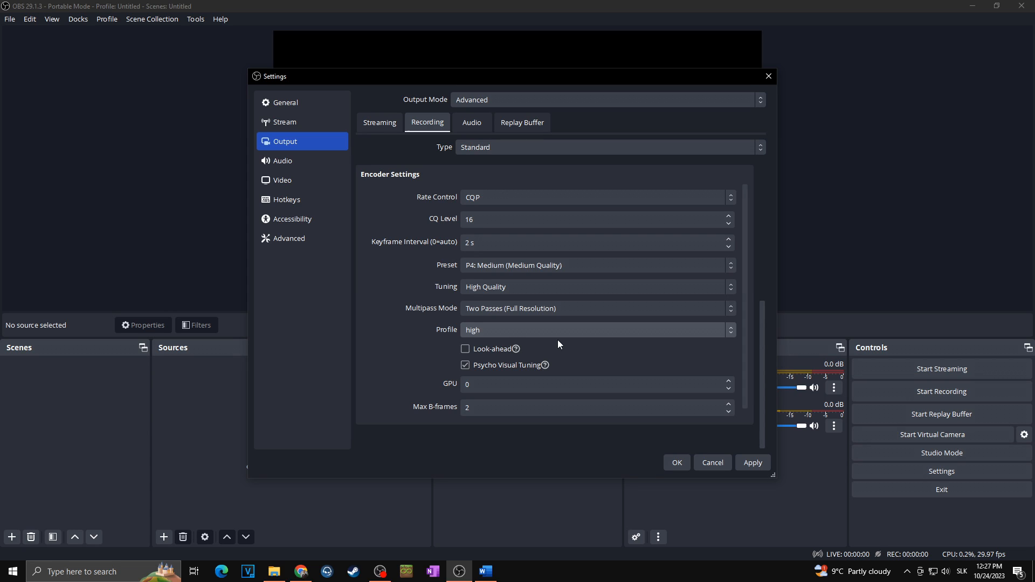
{"action": "left_click", "coordinate": [595, 330]}
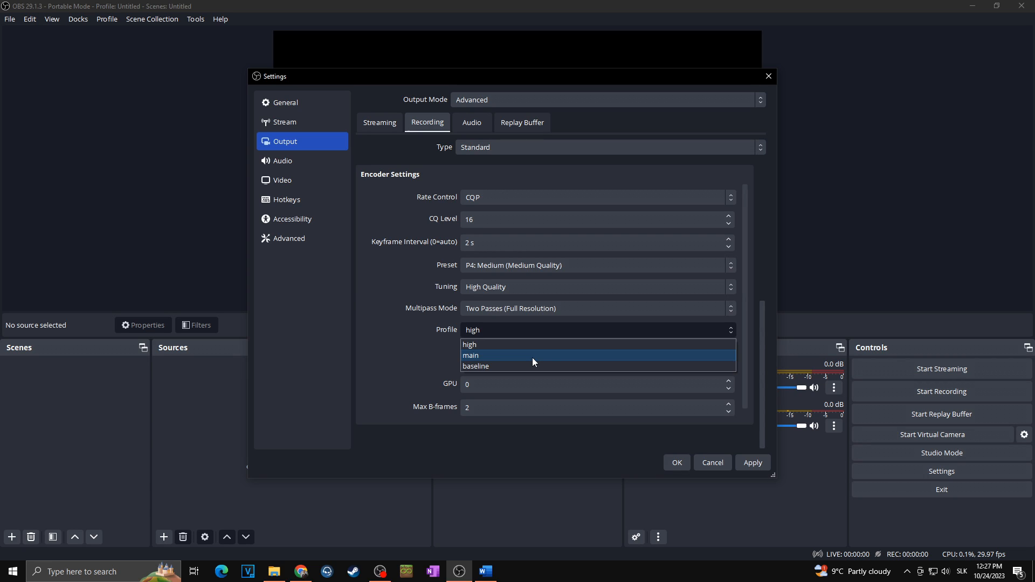
{"action": "left_click", "coordinate": [469, 344]}
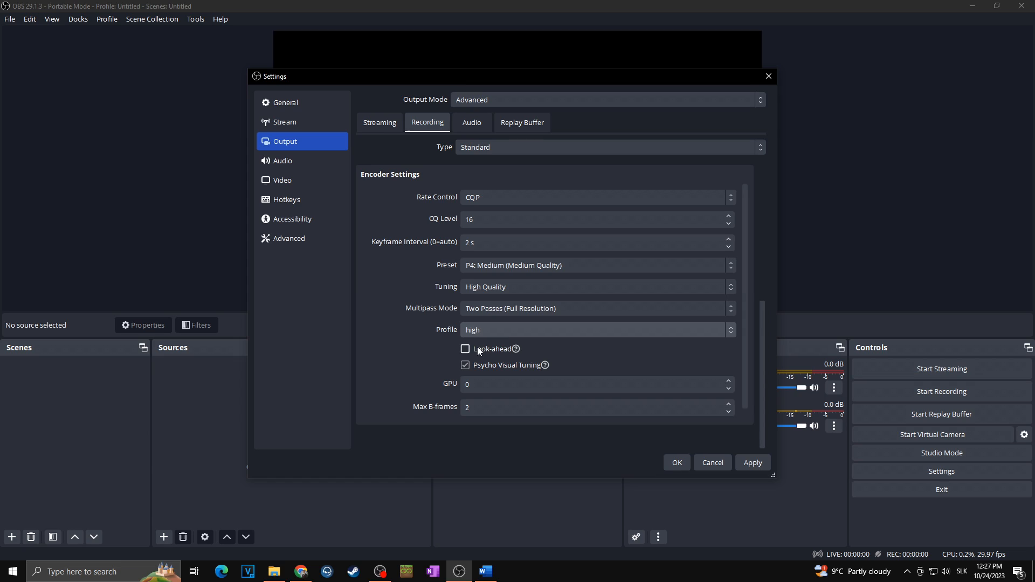
{"action": "mouse_move", "coordinate": [436, 346]}
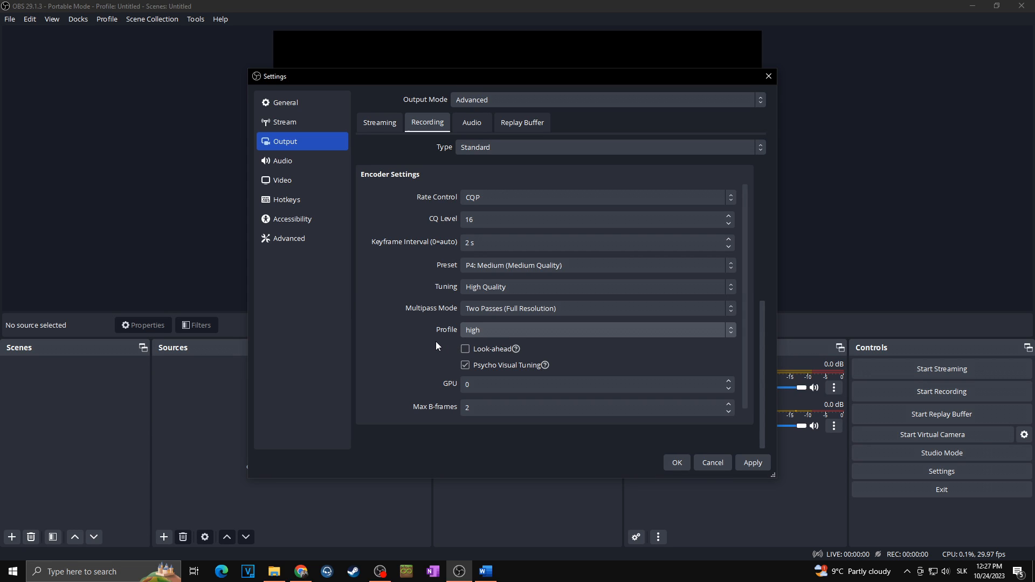
{"action": "mouse_move", "coordinate": [536, 348]}
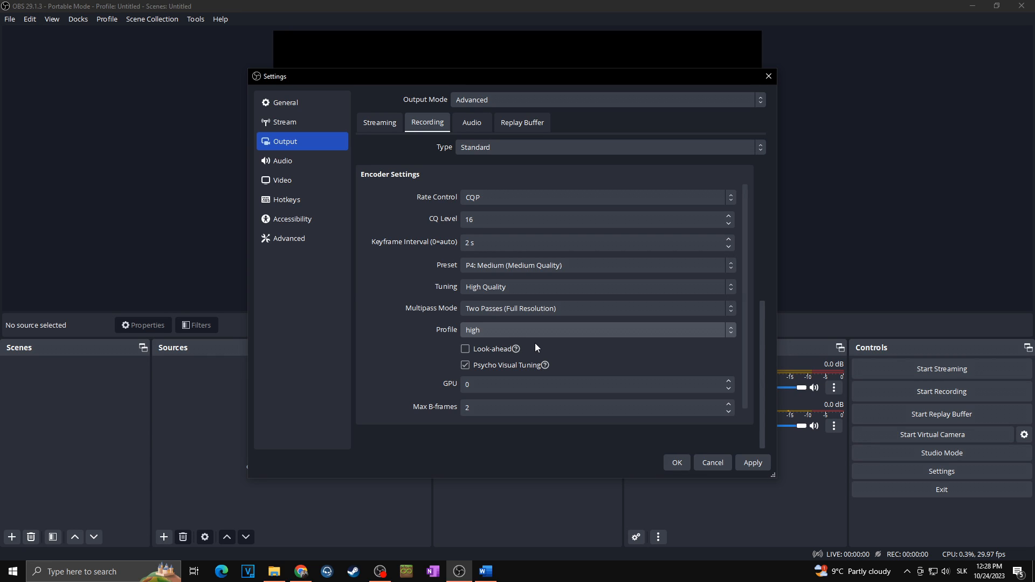
{"action": "mouse_move", "coordinate": [461, 416]}
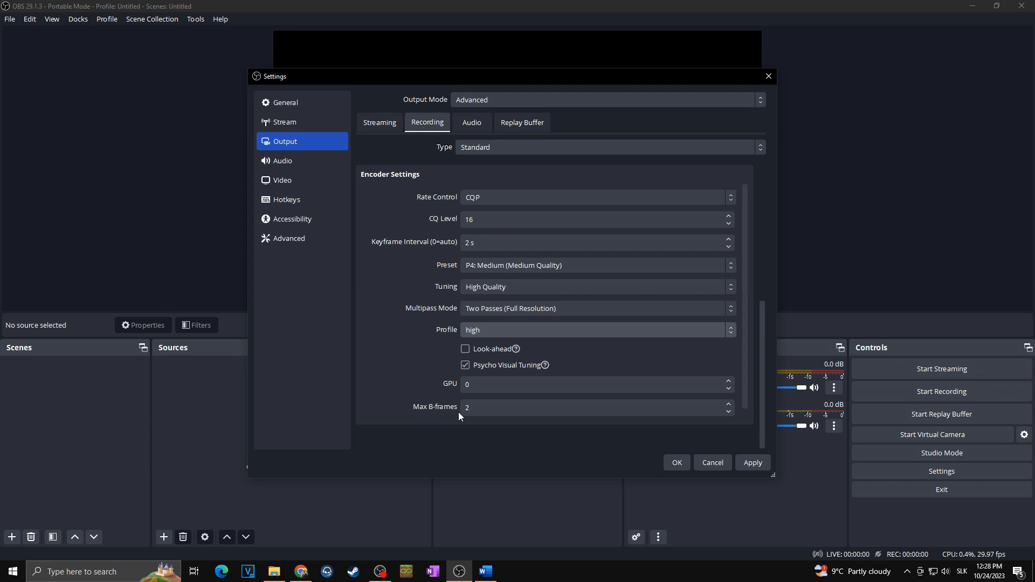
{"action": "left_click", "coordinate": [594, 407]}
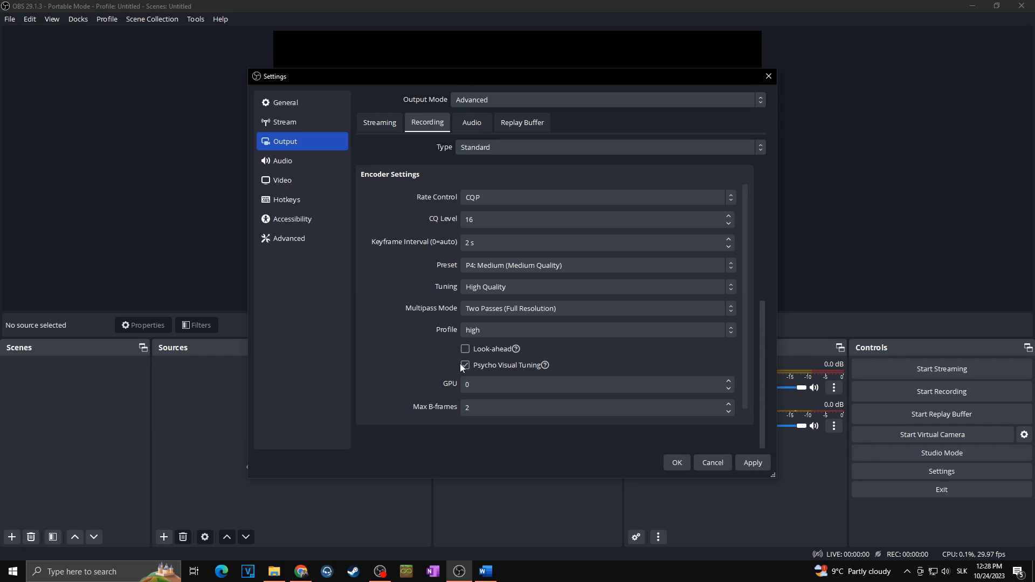
{"action": "left_click", "coordinate": [465, 366]}
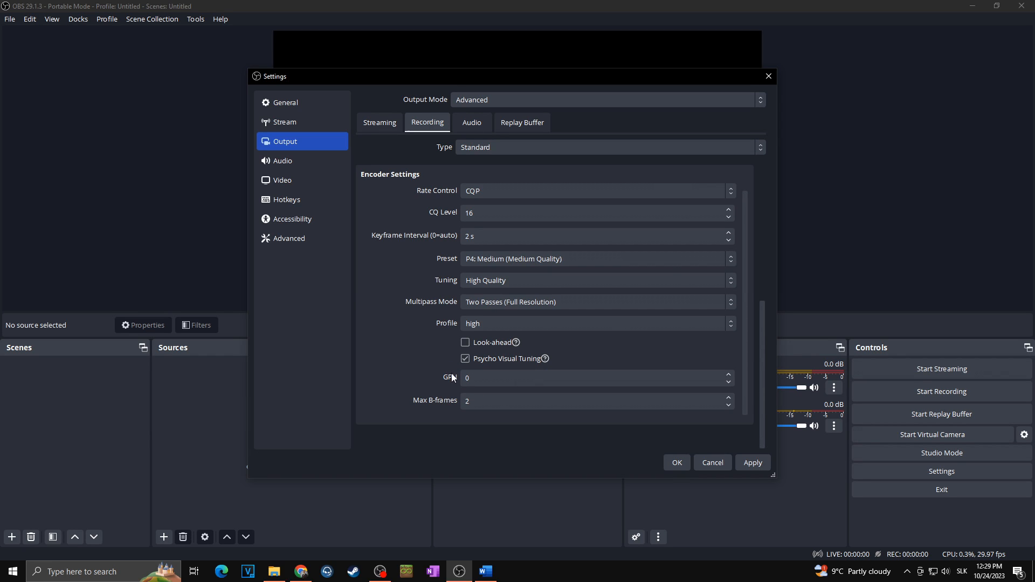
{"action": "left_click", "coordinate": [594, 377]}
{"action": "type", "text": "1"}
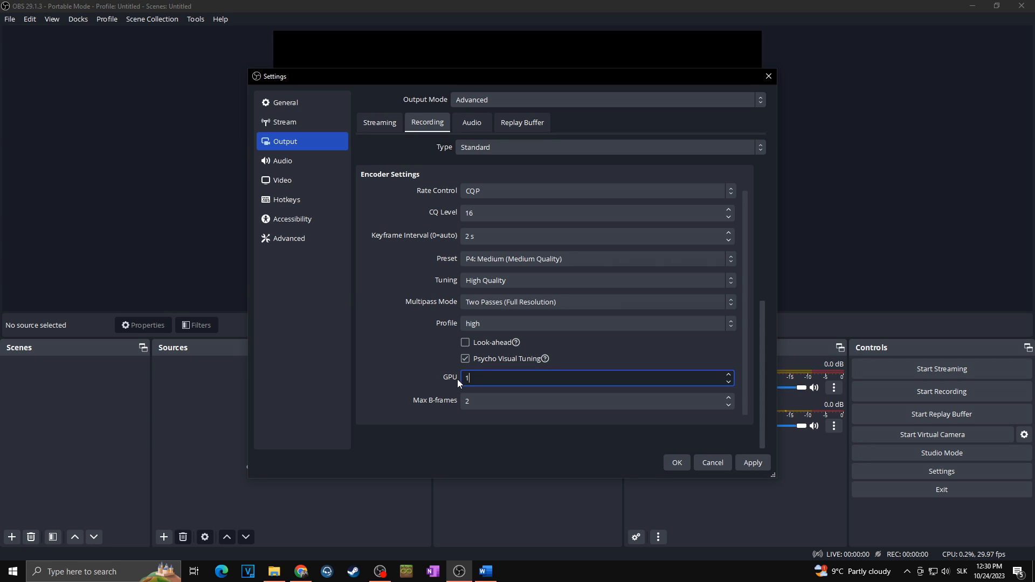
{"action": "mouse_move", "coordinate": [452, 381]}
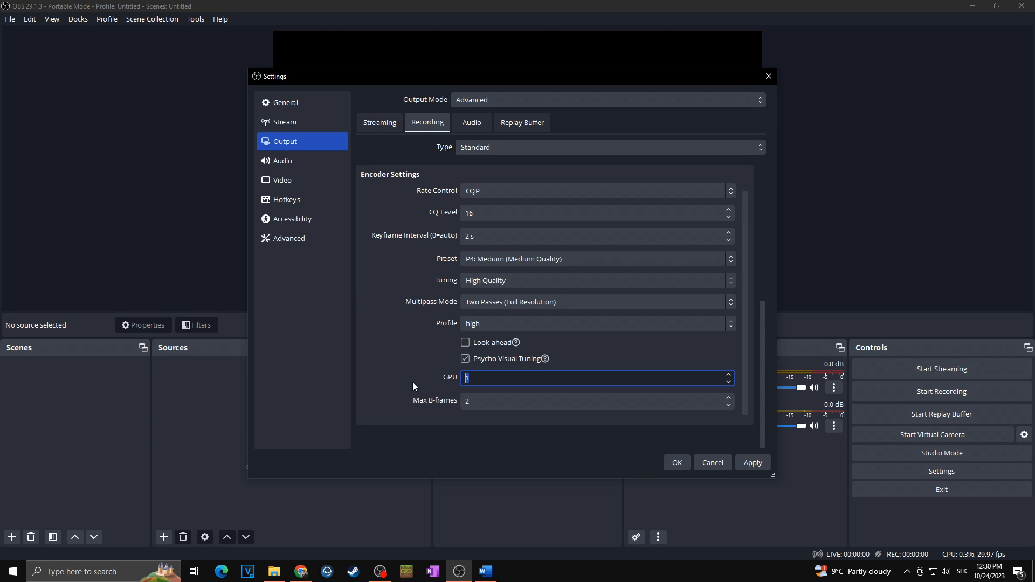
{"action": "type", "text": "0"}
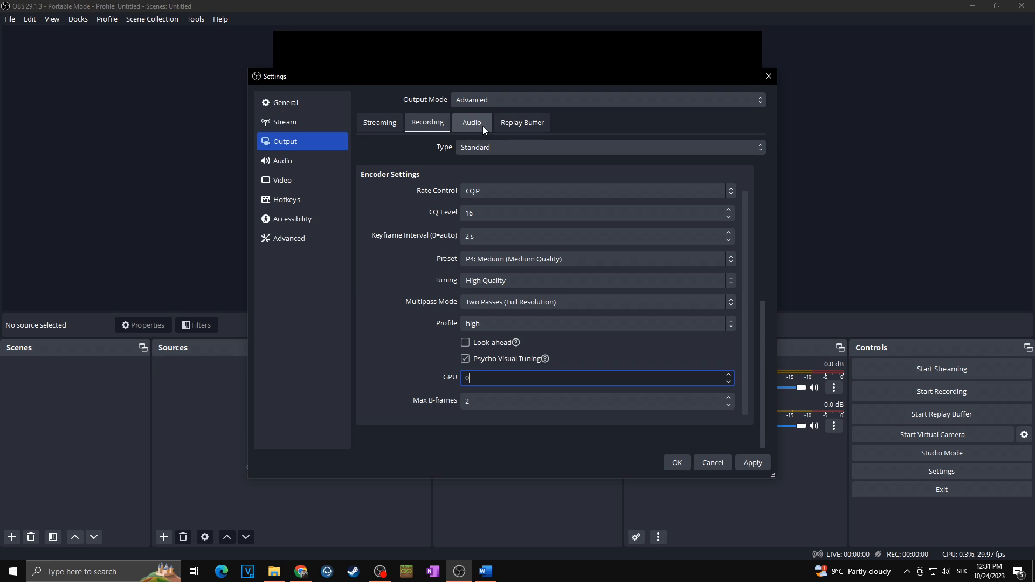
Set Track 1 audio bitrate to 320 in the output Audio settings.
{"action": "left_click", "coordinate": [471, 121]}
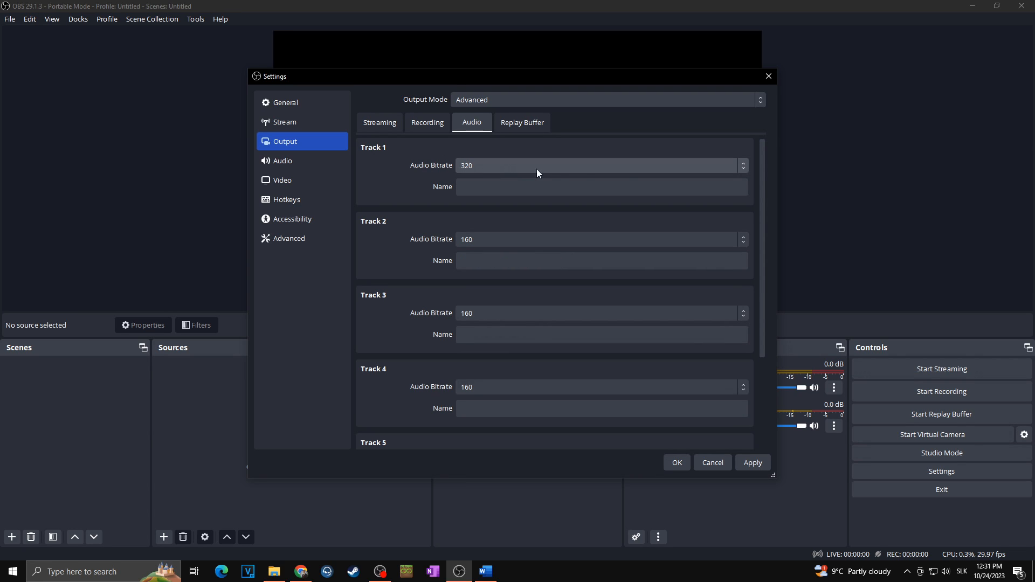
{"action": "left_click", "coordinate": [600, 165]}
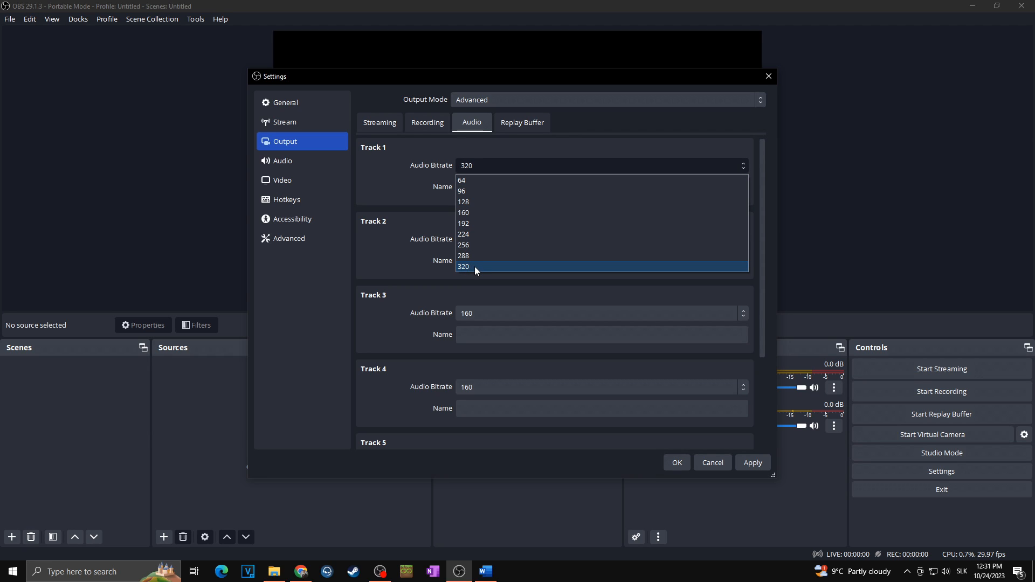
{"action": "left_click", "coordinate": [467, 268]}
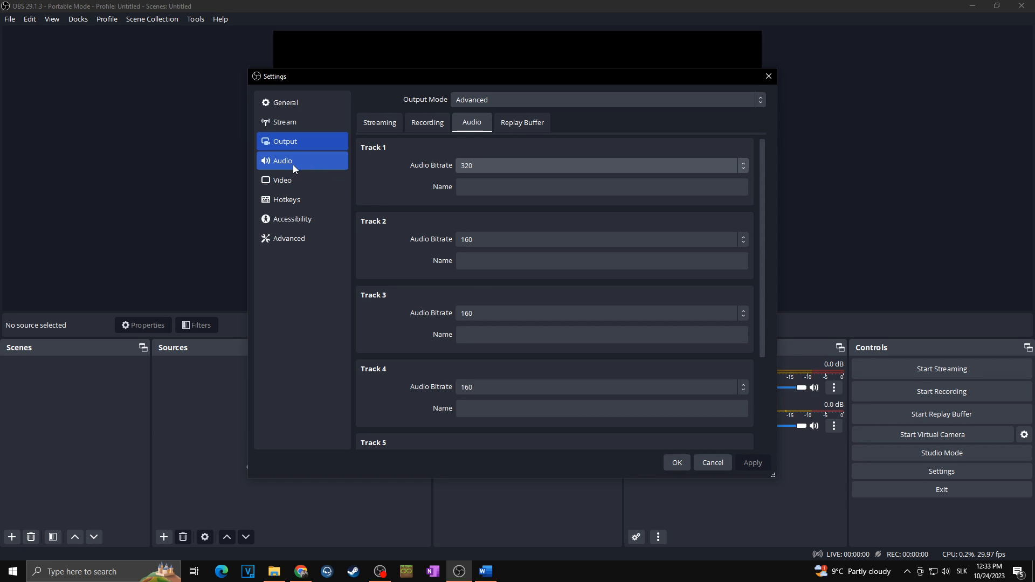
Set the audio sample rate to 48 kHz and use the microphone as Mic/Auxiliary device.
{"action": "left_click", "coordinate": [284, 160]}
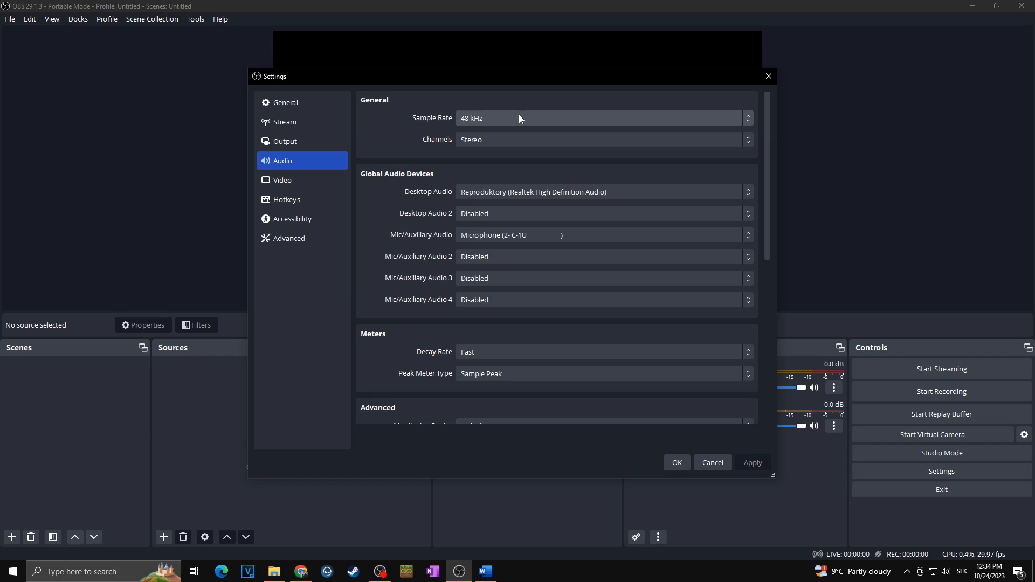
{"action": "left_click", "coordinate": [600, 118]}
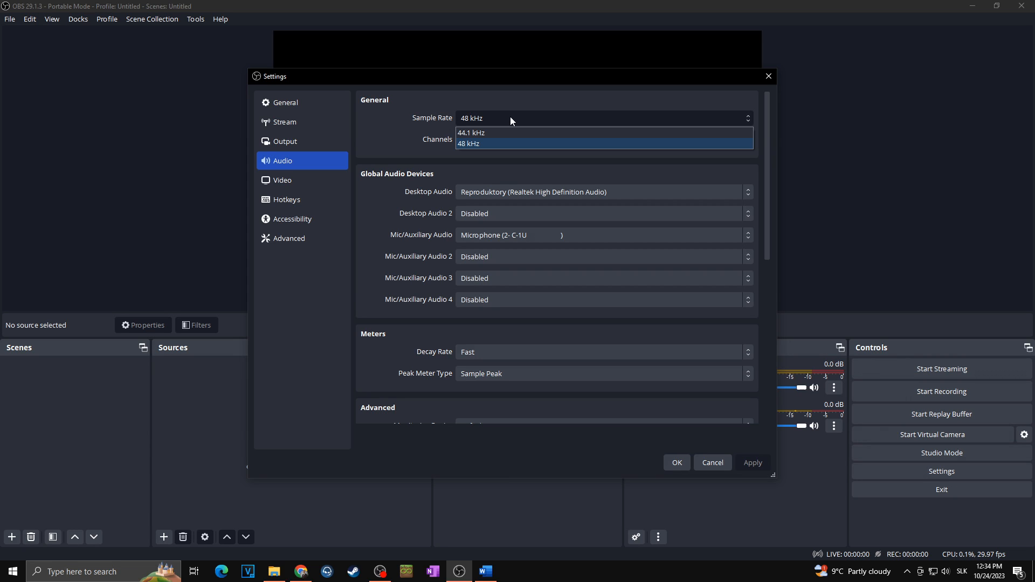
{"action": "mouse_move", "coordinate": [488, 159]}
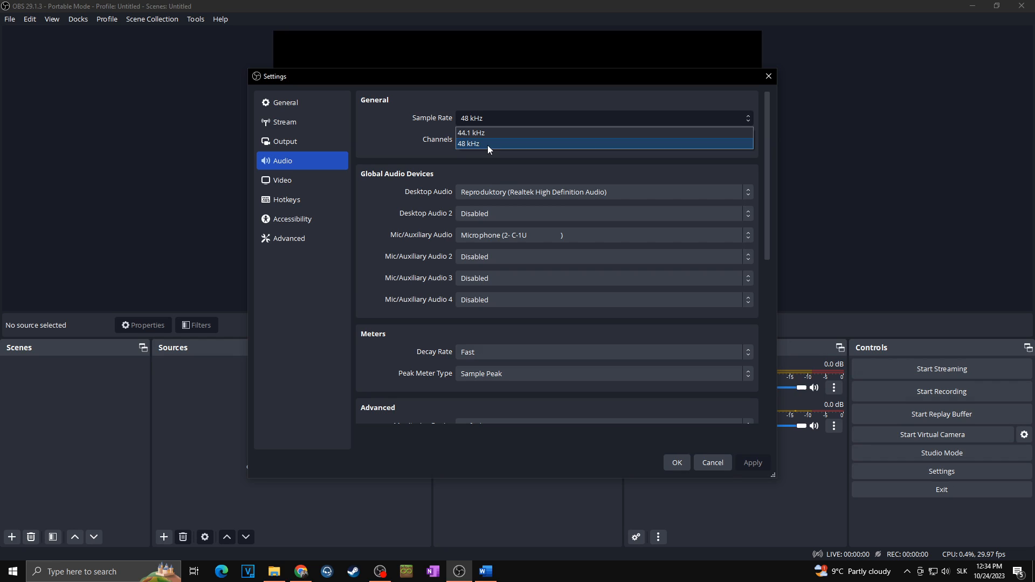
{"action": "left_click", "coordinate": [472, 139]}
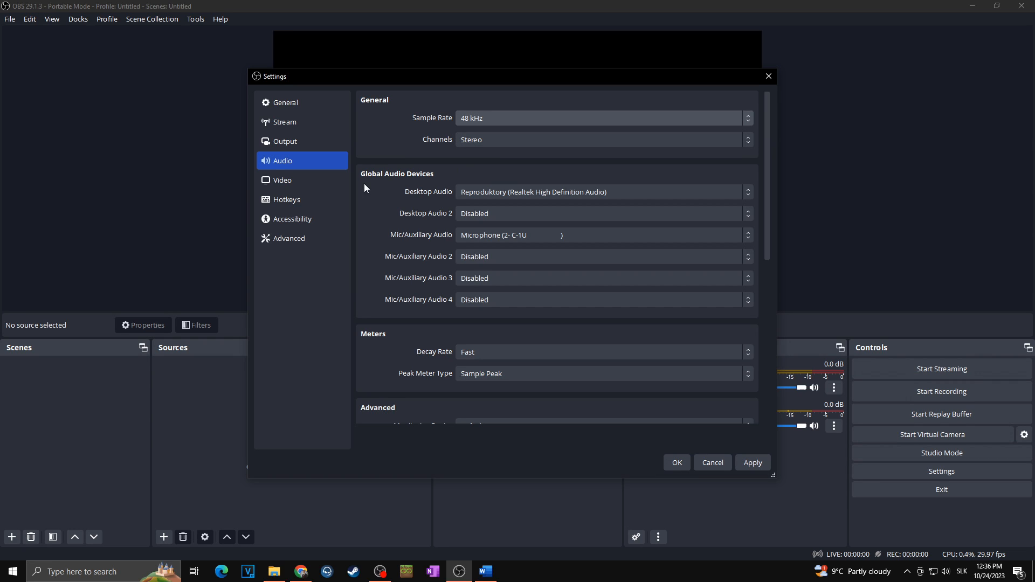
{"action": "mouse_move", "coordinate": [397, 196]}
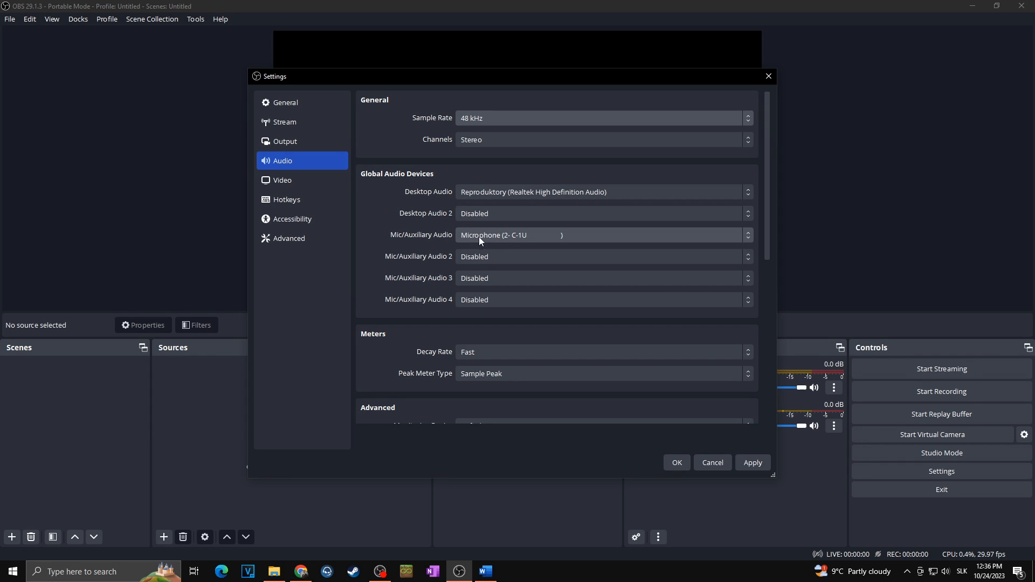
{"action": "left_click", "coordinate": [601, 235]}
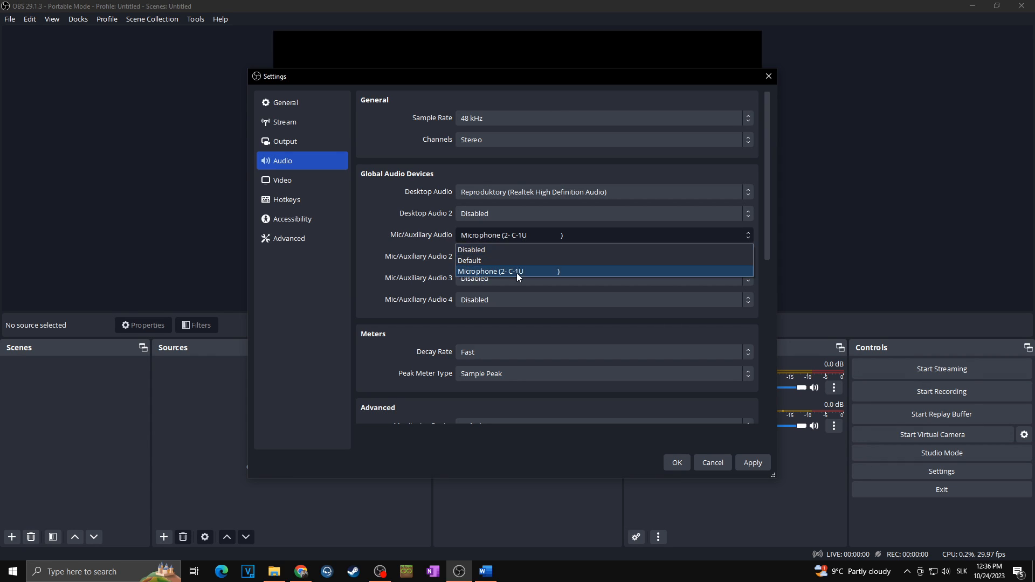
{"action": "left_click", "coordinate": [490, 272]}
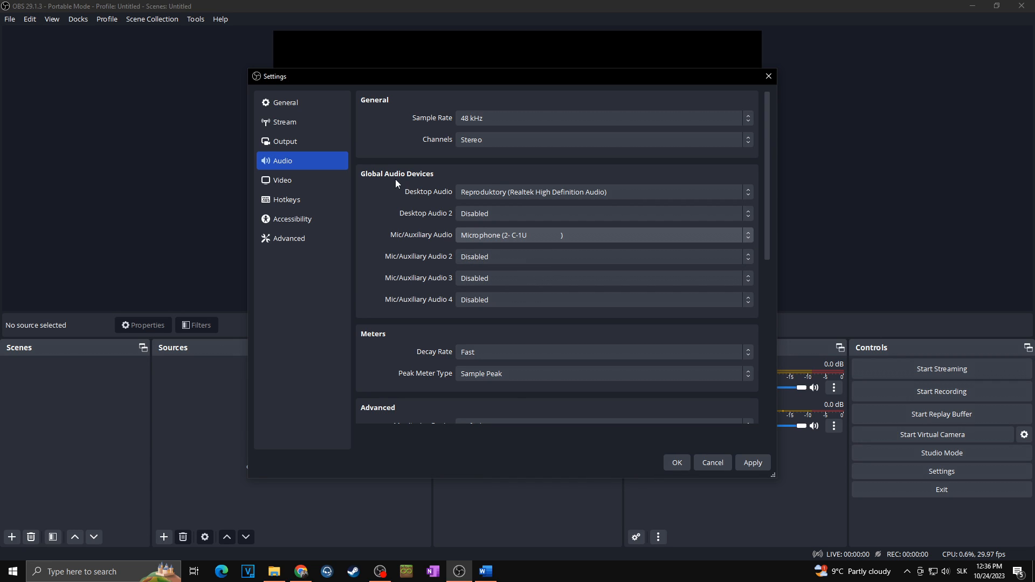
{"action": "scroll", "scroll_direction": "down", "scroll_amount": 3}
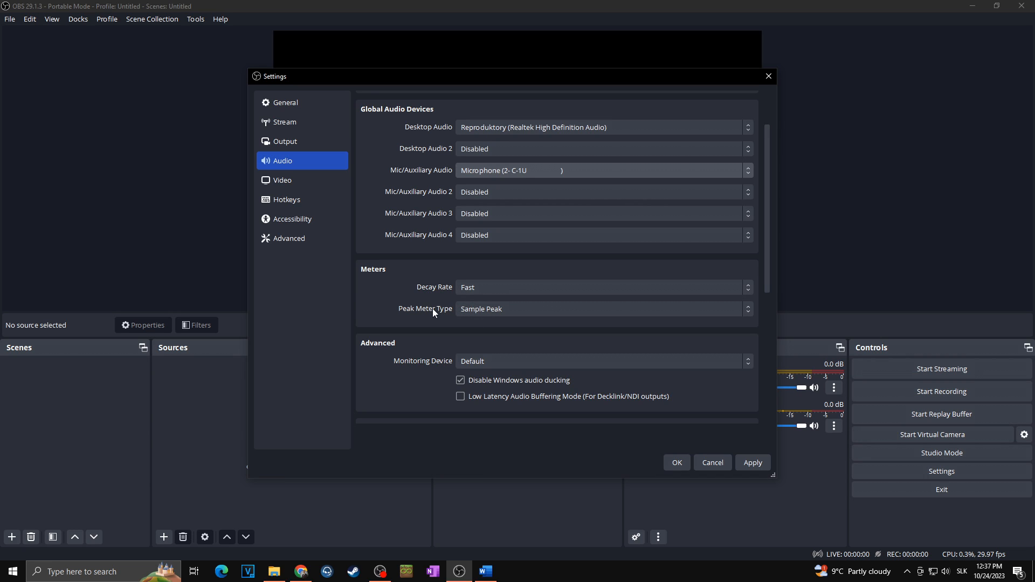
{"action": "scroll", "scroll_direction": "down", "scroll_amount": 3}
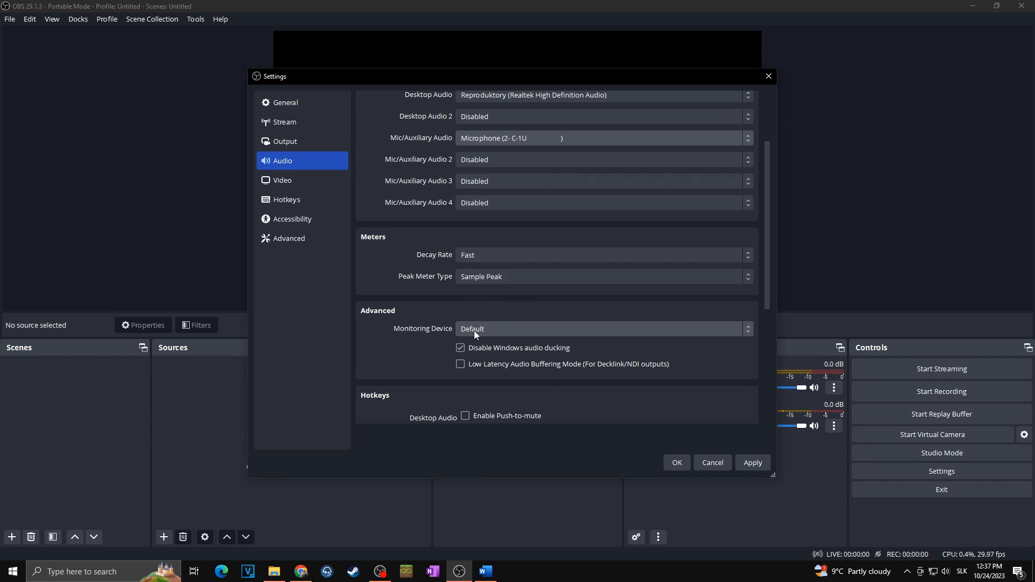
{"action": "scroll", "scroll_direction": "down", "scroll_amount": 3}
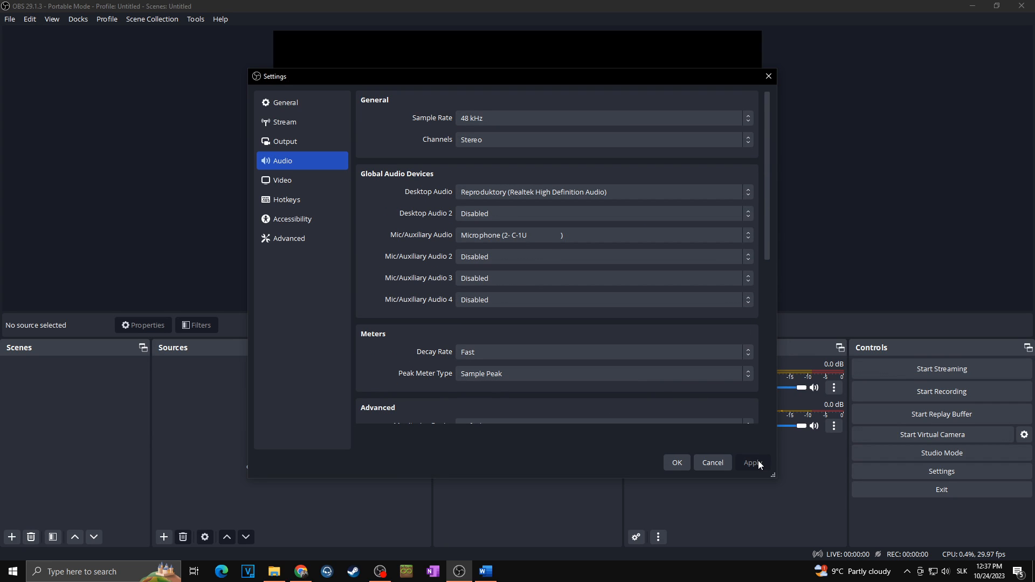
Set video output resolution to 1920x1080 matching the canvas, frame rate to 60 FPS, and apply.
{"action": "left_click", "coordinate": [282, 180]}
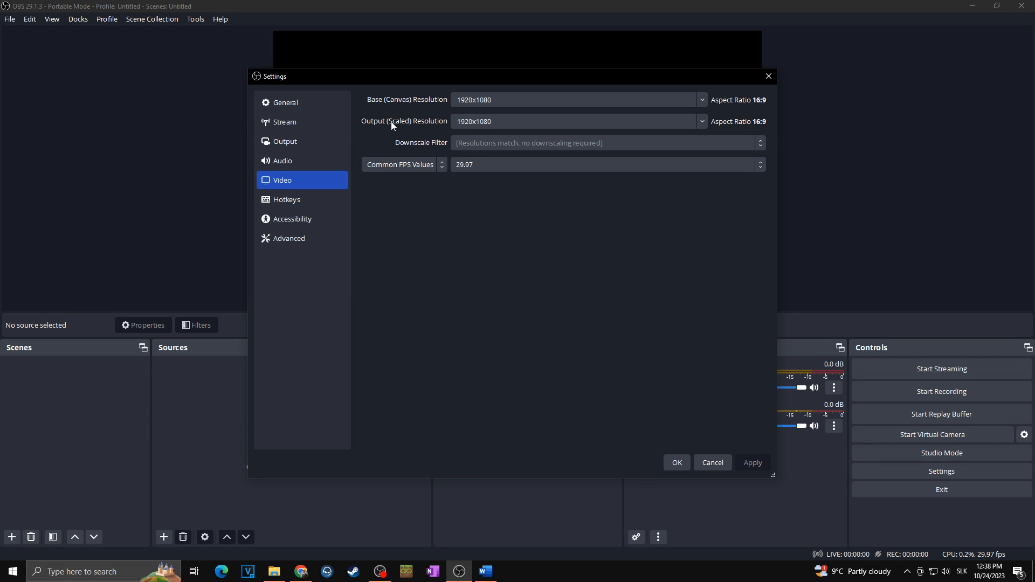
{"action": "mouse_move", "coordinate": [451, 118]}
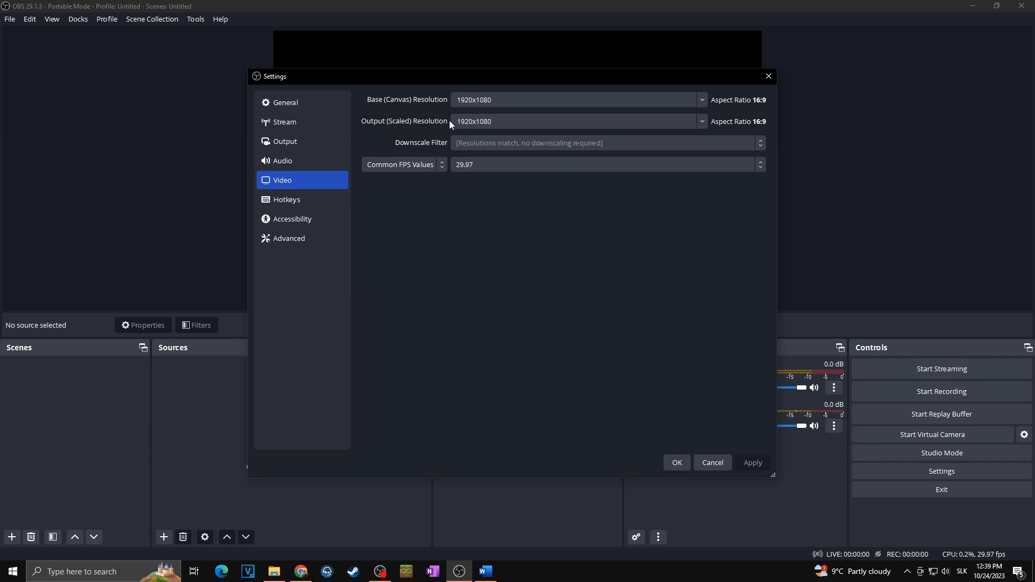
{"action": "left_click", "coordinate": [574, 121]}
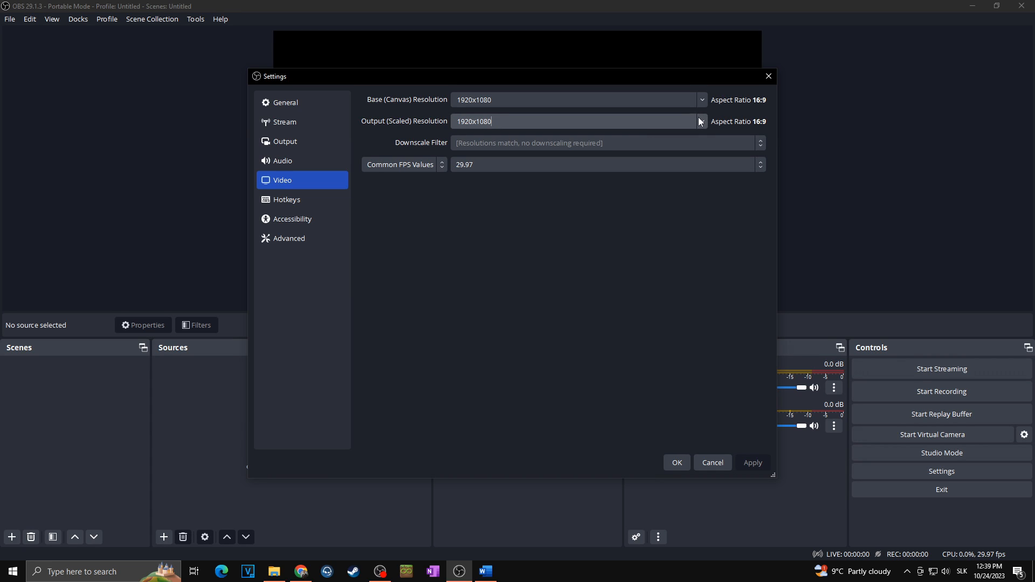
{"action": "left_click", "coordinate": [701, 121]}
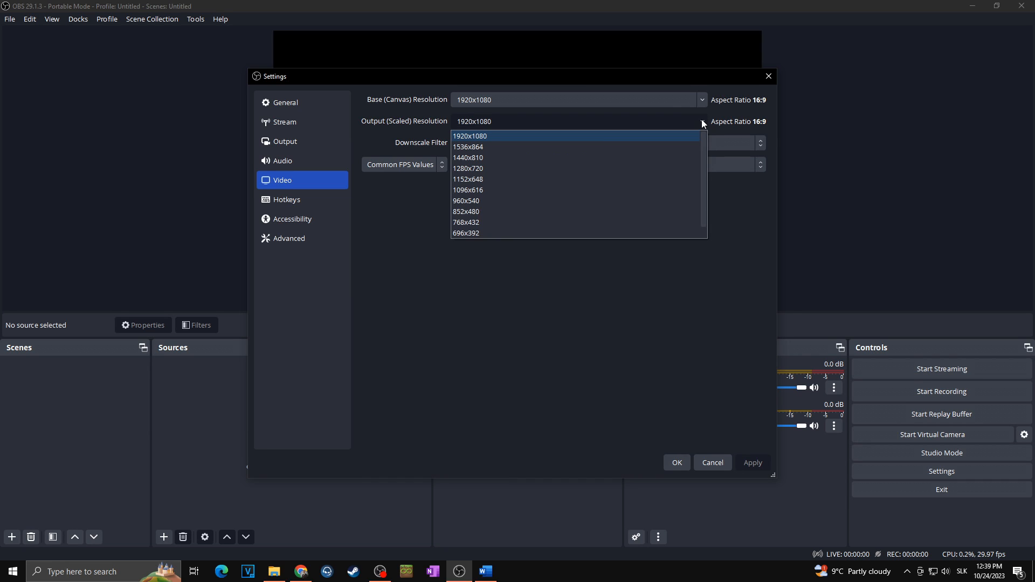
{"action": "mouse_move", "coordinate": [701, 126]}
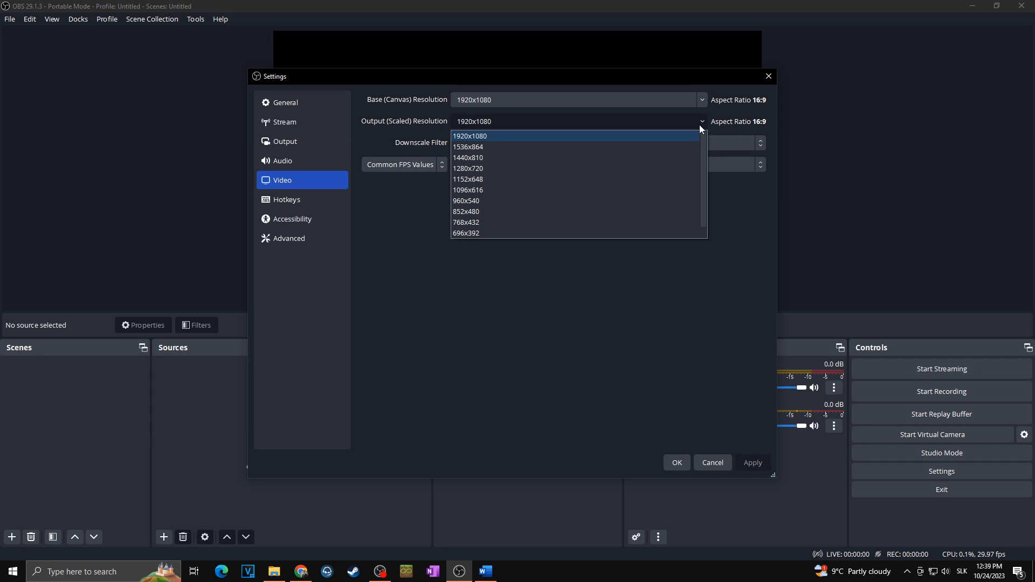
{"action": "mouse_move", "coordinate": [504, 136]}
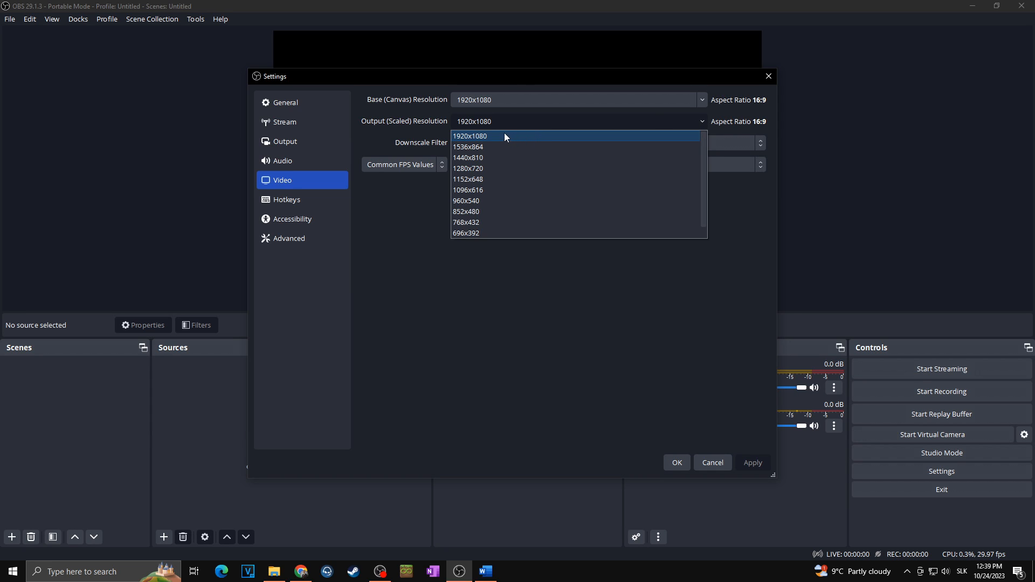
{"action": "left_click", "coordinate": [470, 136]}
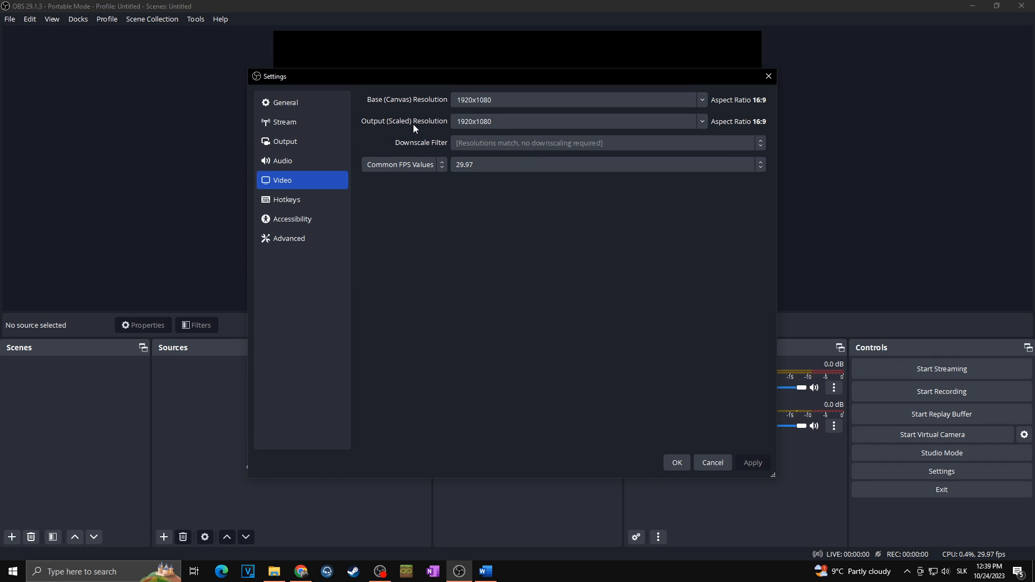
{"action": "mouse_move", "coordinate": [414, 125]}
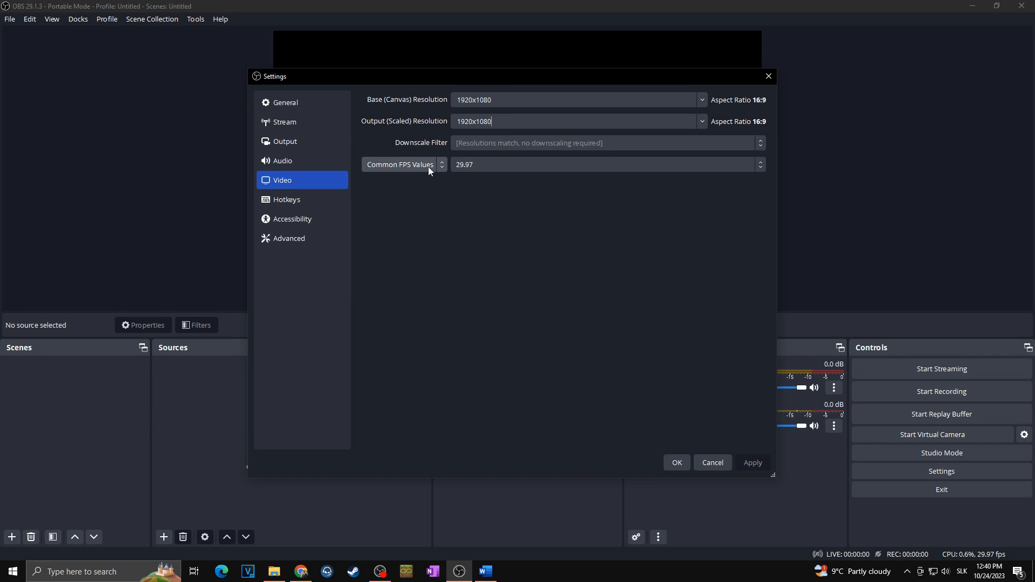
{"action": "left_click", "coordinate": [760, 164]}
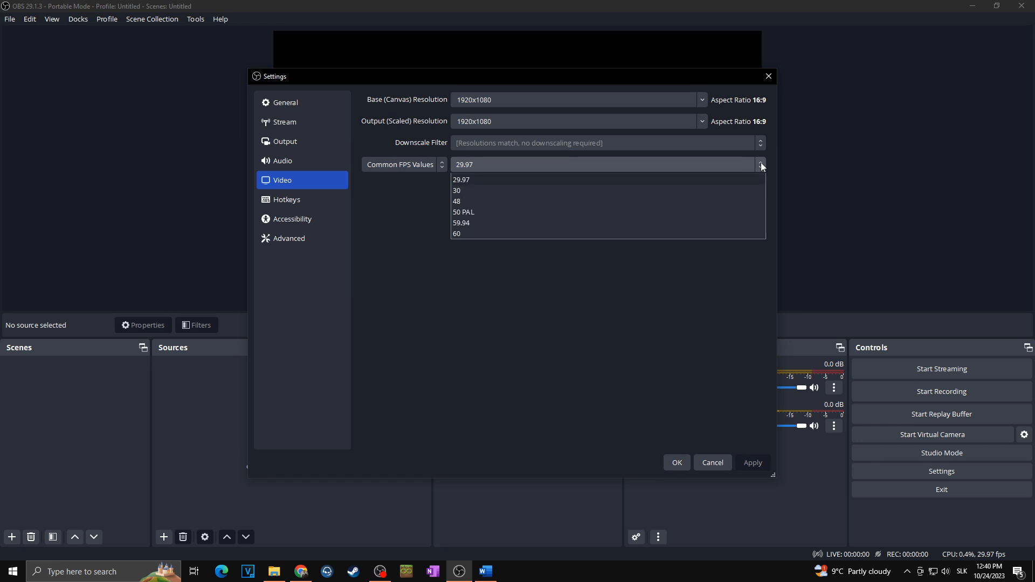
{"action": "left_click", "coordinate": [457, 234]}
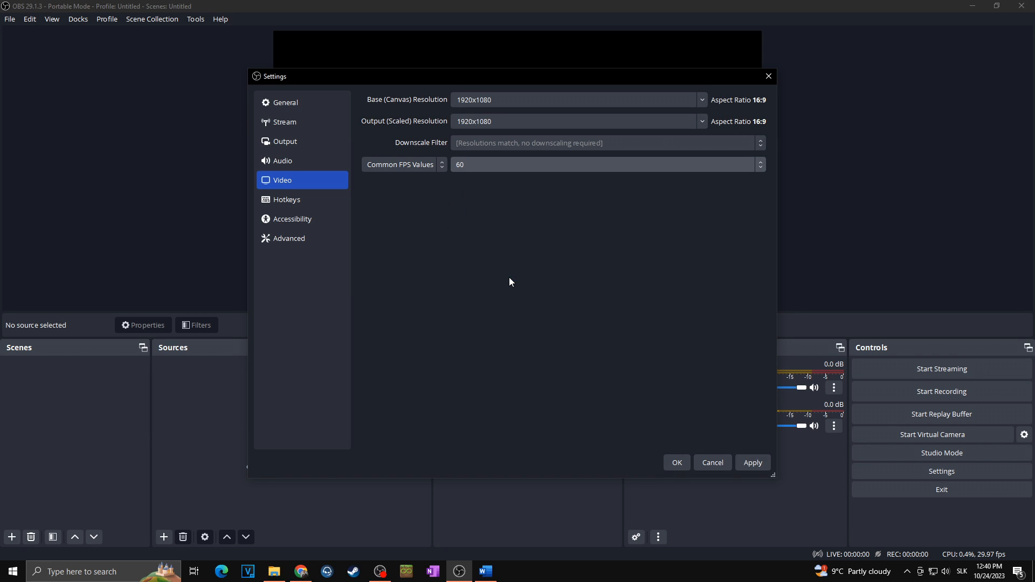
{"action": "left_click", "coordinate": [751, 462]}
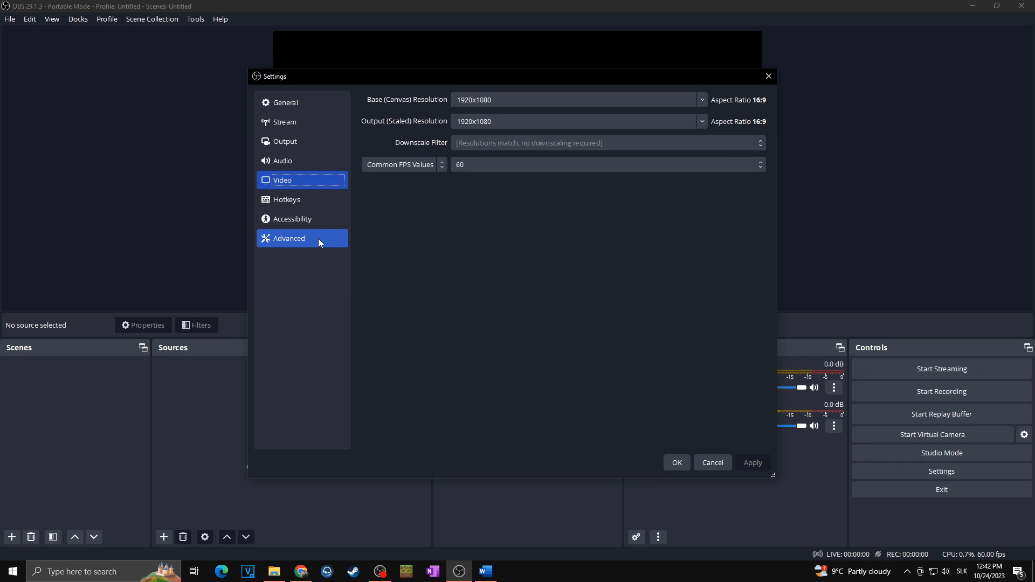
In Advanced settings, change the Process Priority level from High to Normal.
{"action": "left_click", "coordinate": [289, 238]}
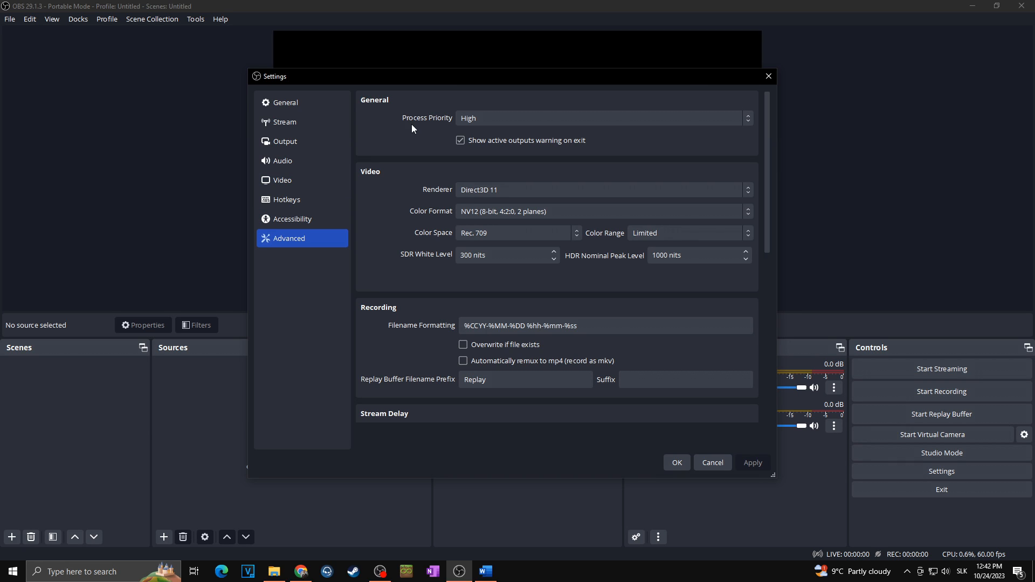
{"action": "left_click", "coordinate": [600, 117]}
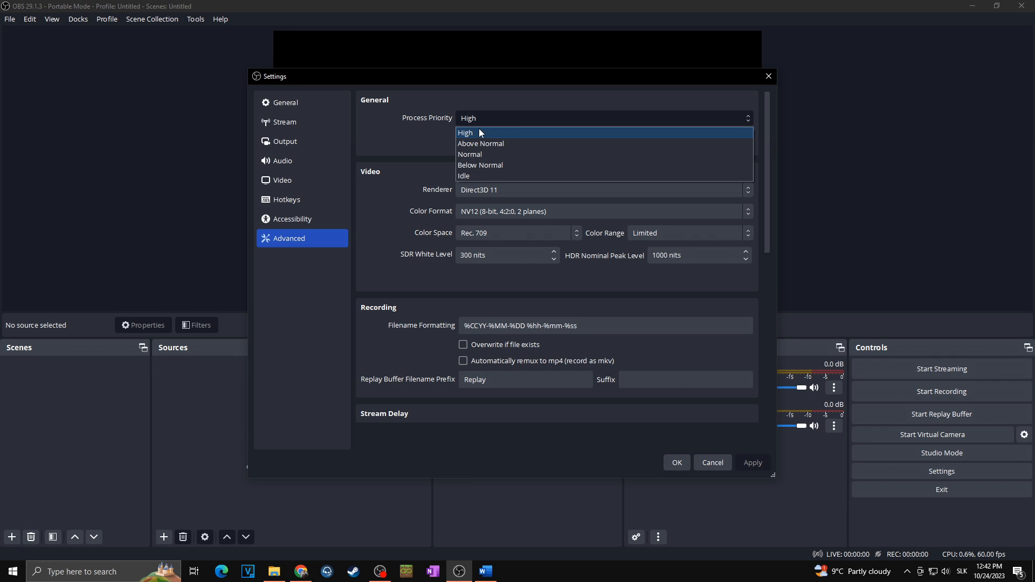
{"action": "left_click", "coordinate": [465, 133]}
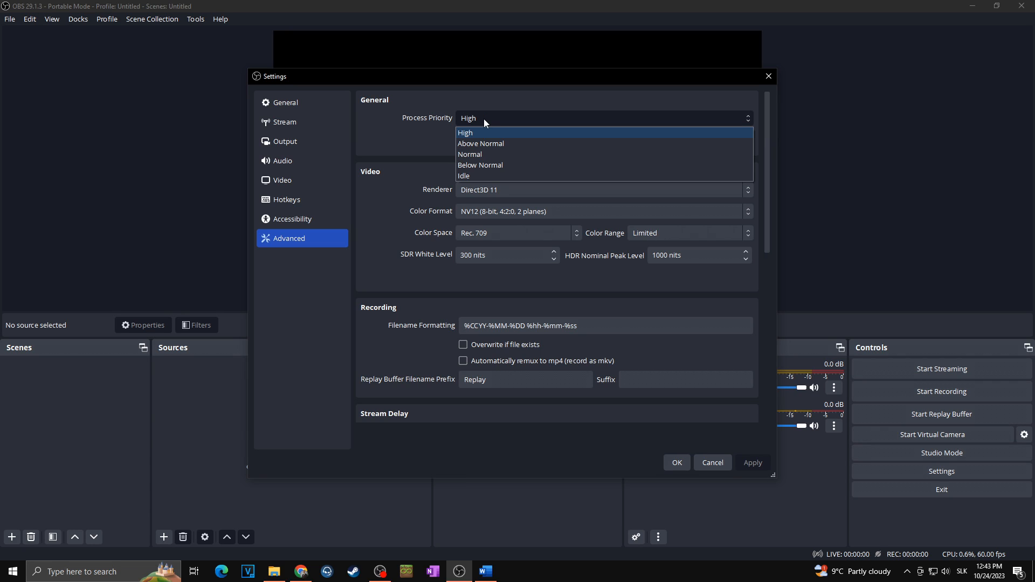
{"action": "left_click", "coordinate": [470, 155]}
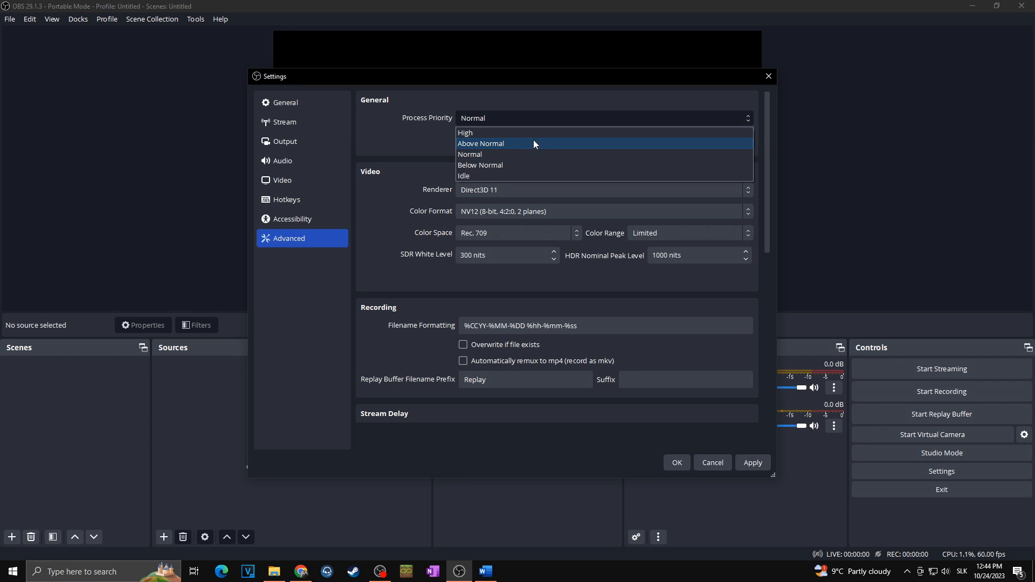